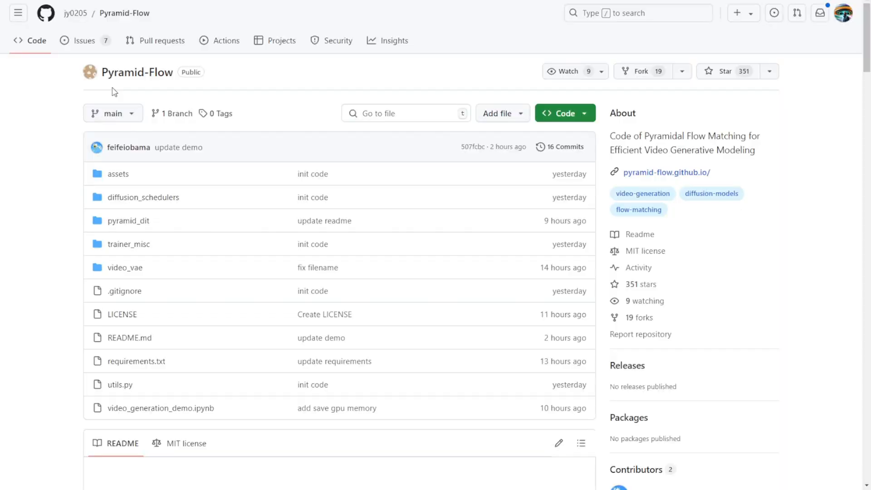
pyautogui.moveTo(363, 95)
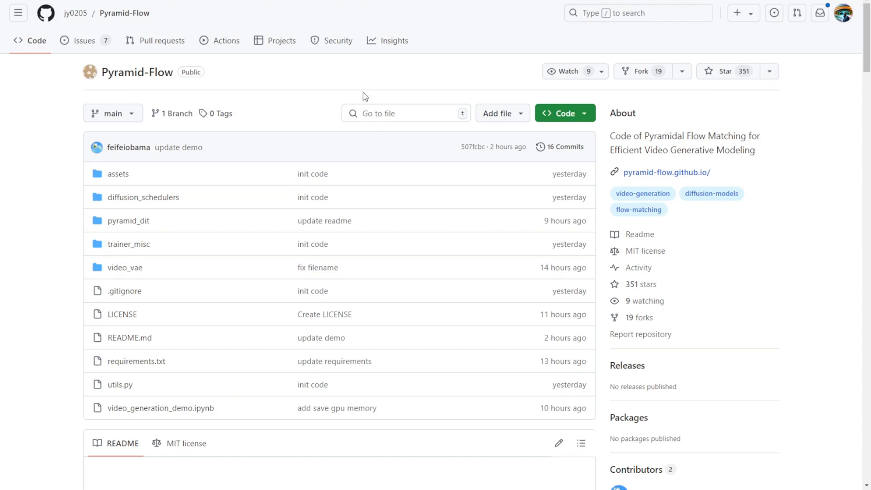
pyautogui.moveTo(137, 72)
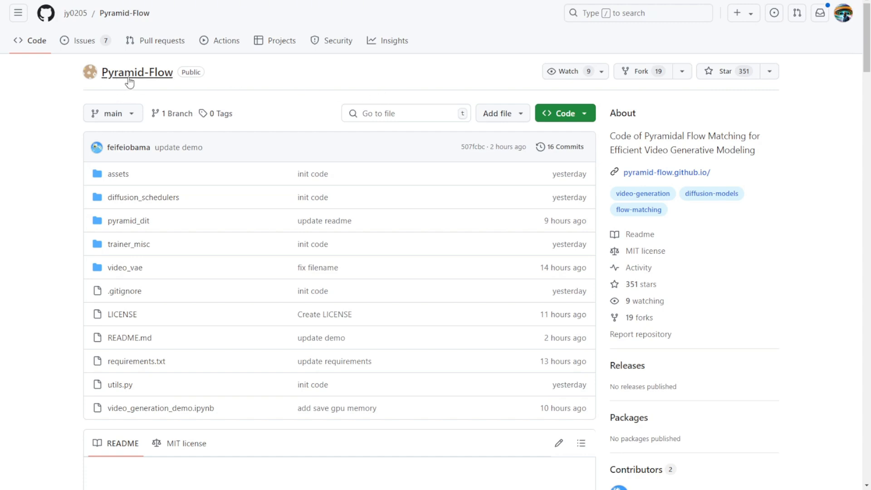
pyautogui.moveTo(142, 63)
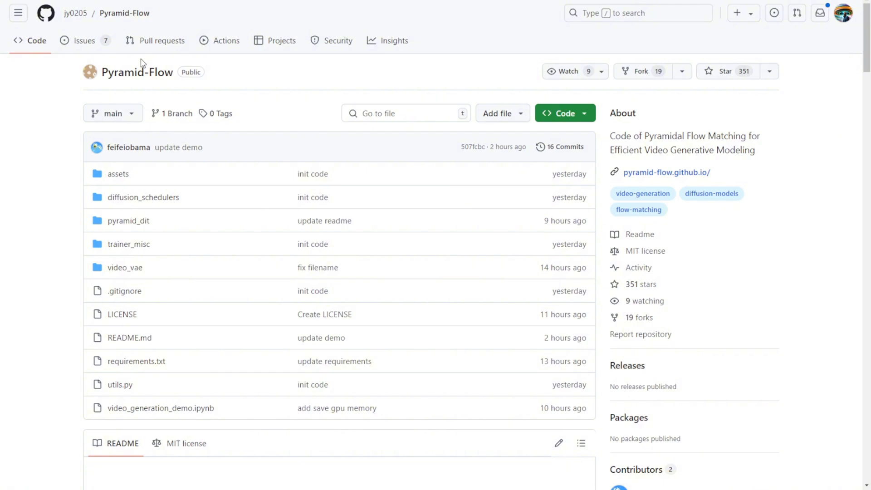
# Read down the Pyramid-Flow README past the sample videos to News and Introduction.
pyautogui.scroll(-3)
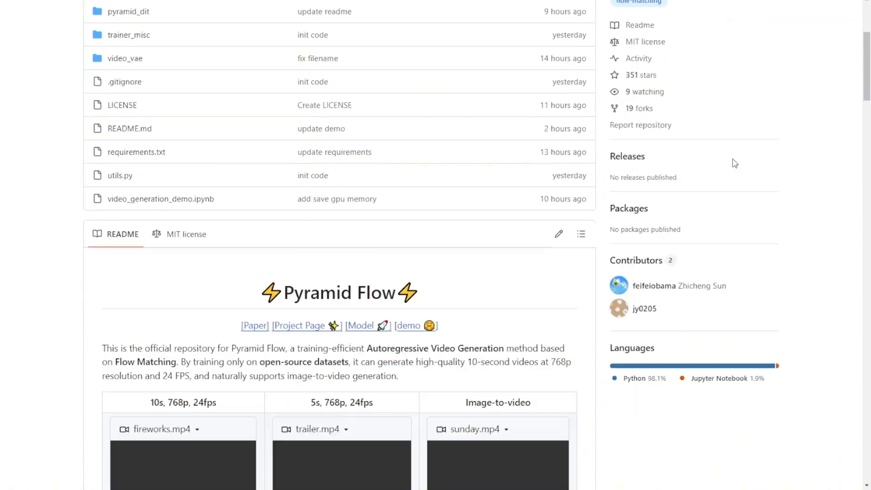
pyautogui.scroll(-3)
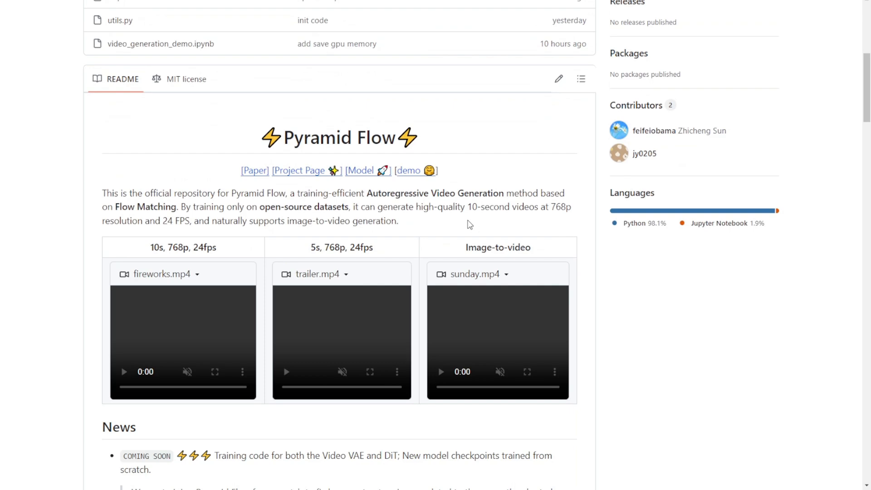
pyautogui.scroll(-3)
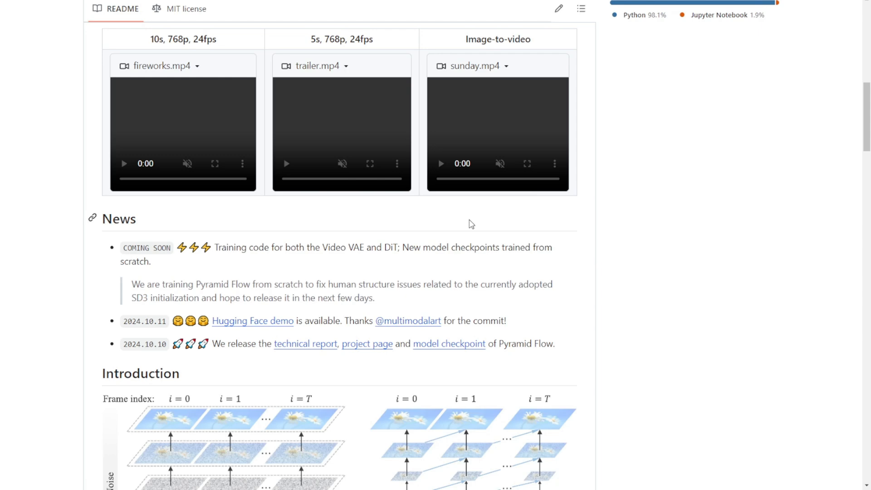
pyautogui.scroll(-3)
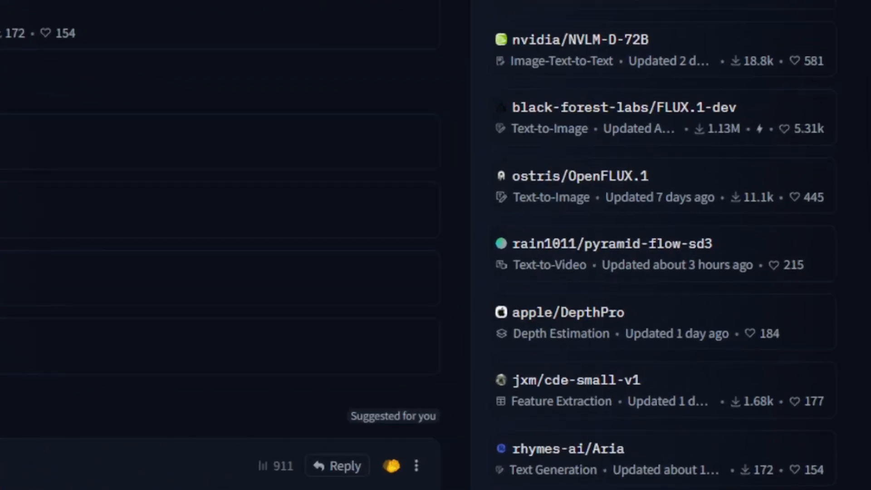
pyautogui.moveTo(564, 257)
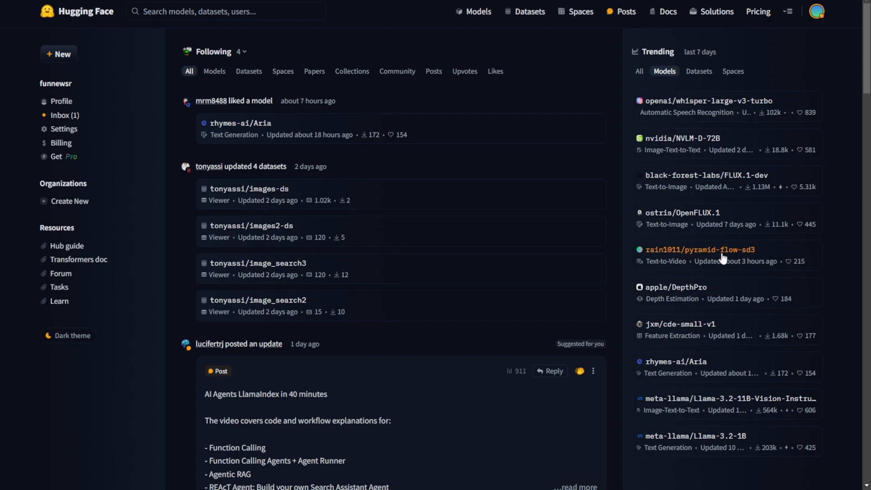
# Open rain1011/pyramid-flow-sd3 from Trending Models and look over its description and sample videos.
pyautogui.click(700, 250)
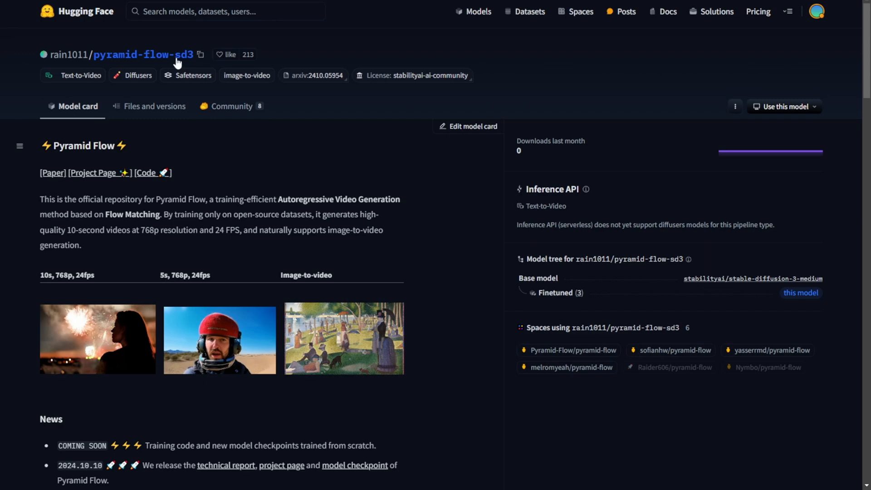
pyautogui.scroll(-3)
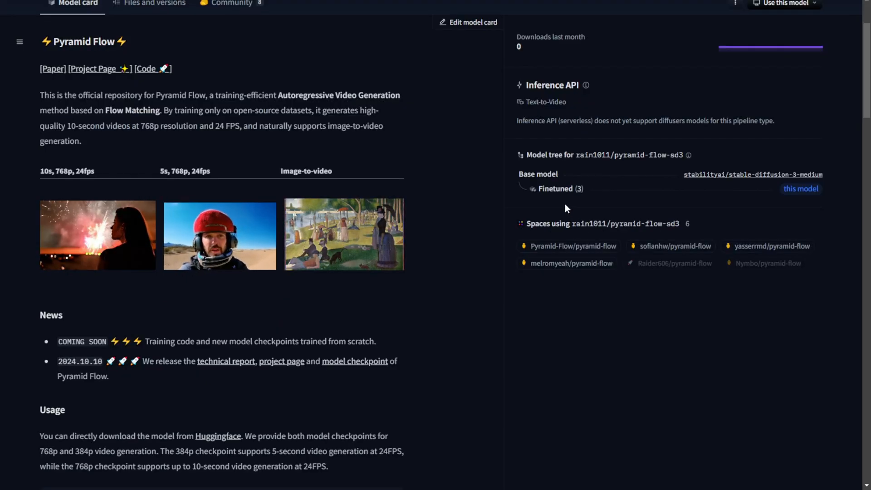
pyautogui.scroll(3)
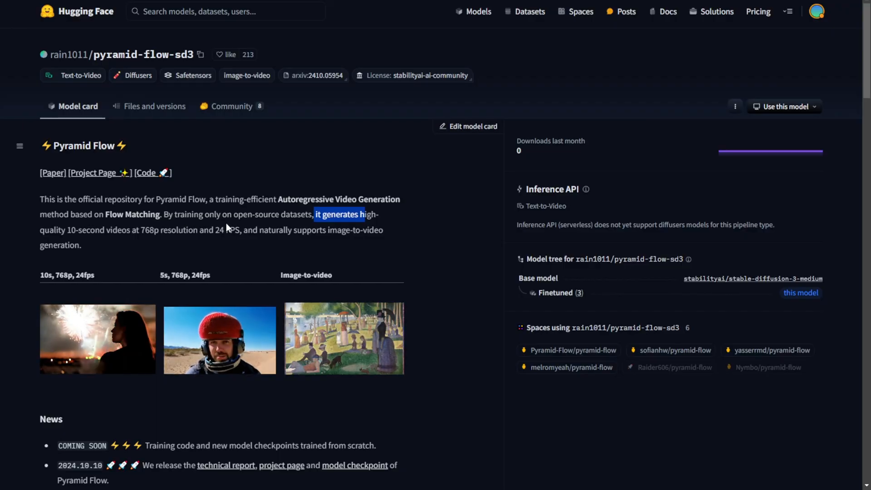
pyautogui.scroll(-3)
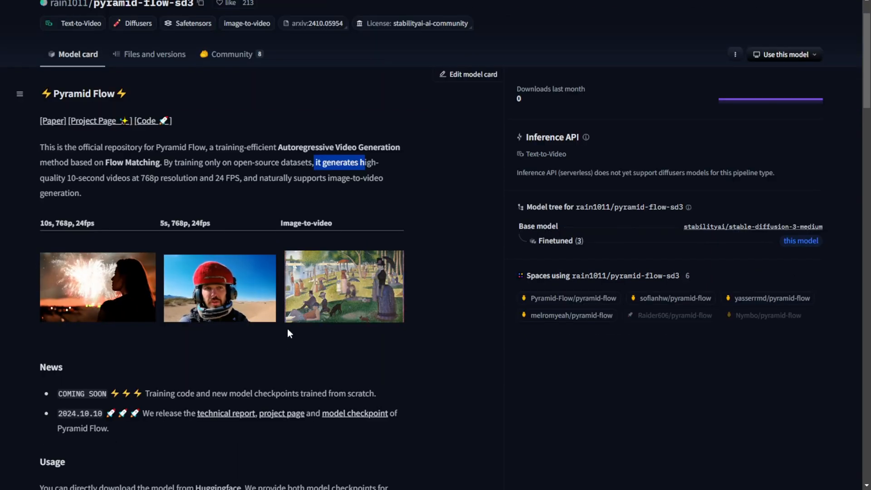
pyautogui.scroll(-3)
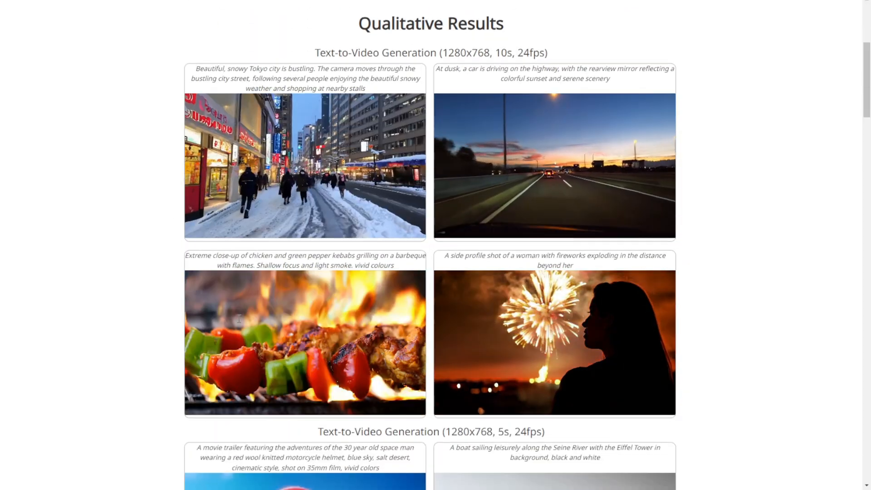
# Browse the 10s and 5s text-to-video samples down to the tsunami and explosion clips.
pyautogui.scroll(-3)
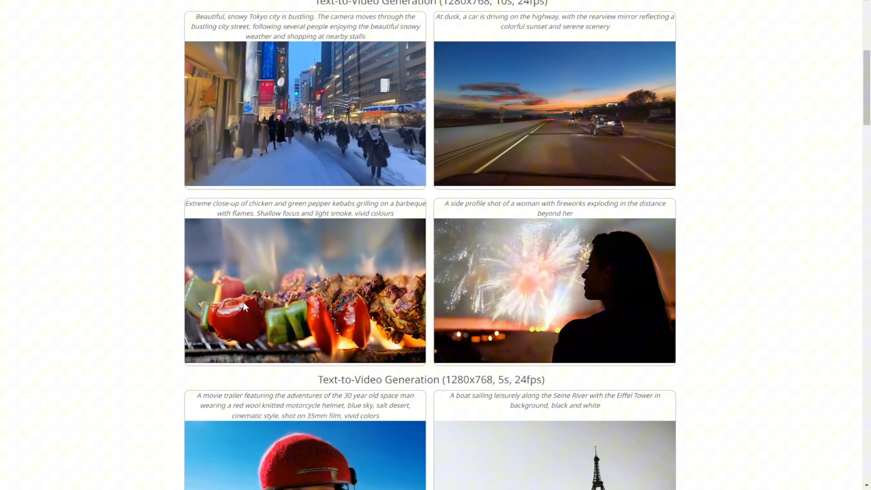
pyautogui.scroll(-3)
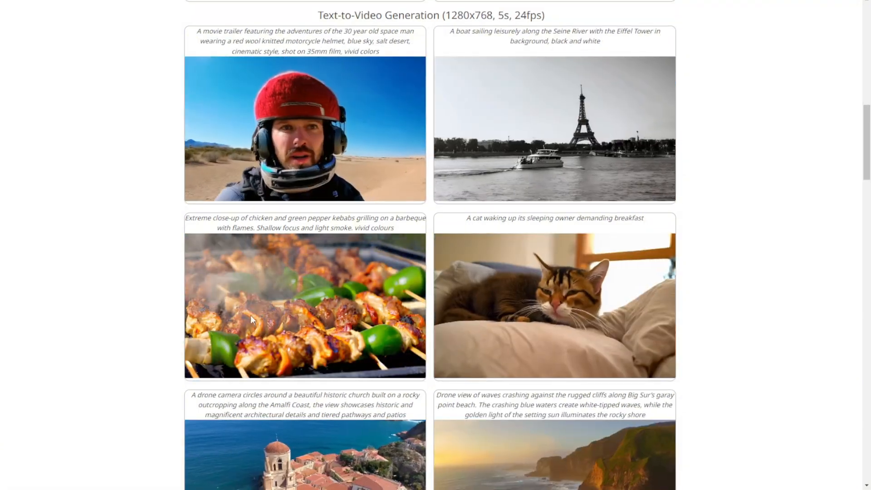
pyautogui.scroll(-3)
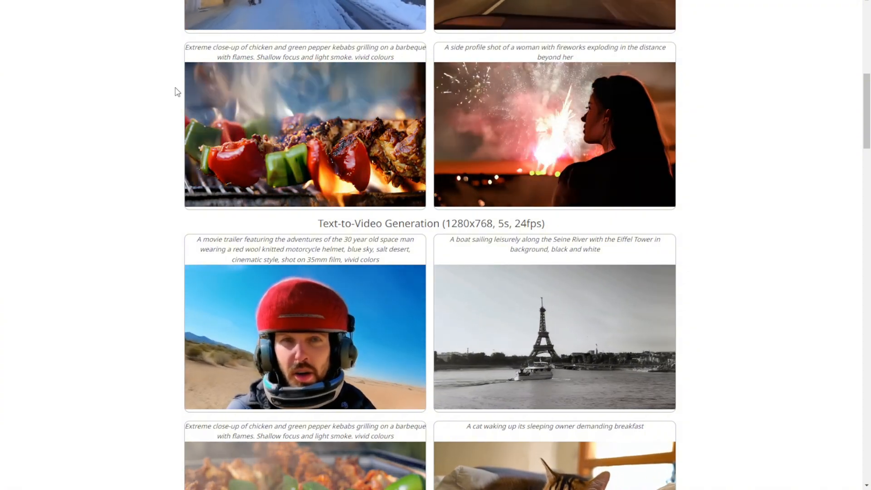
pyautogui.scroll(-3)
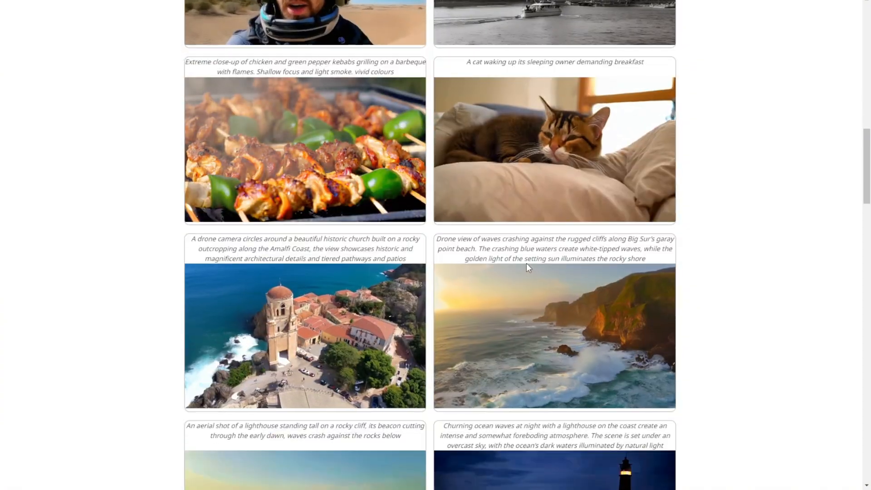
pyautogui.scroll(-3)
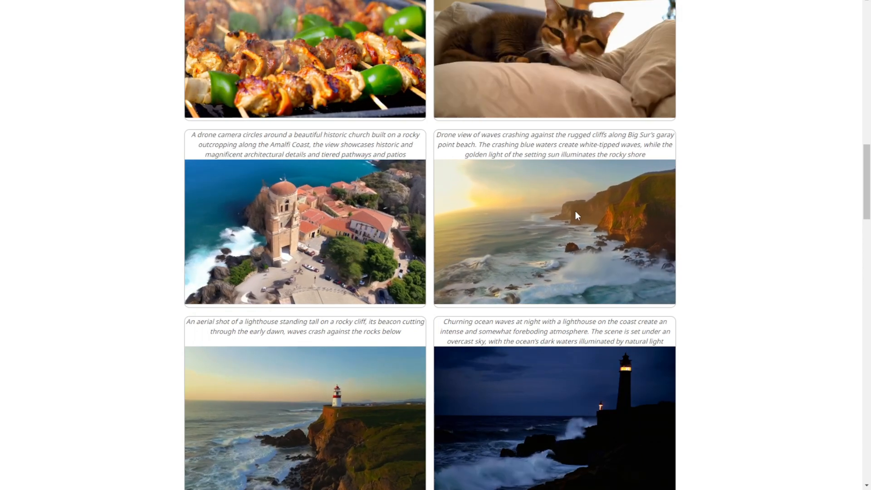
pyautogui.scroll(-3)
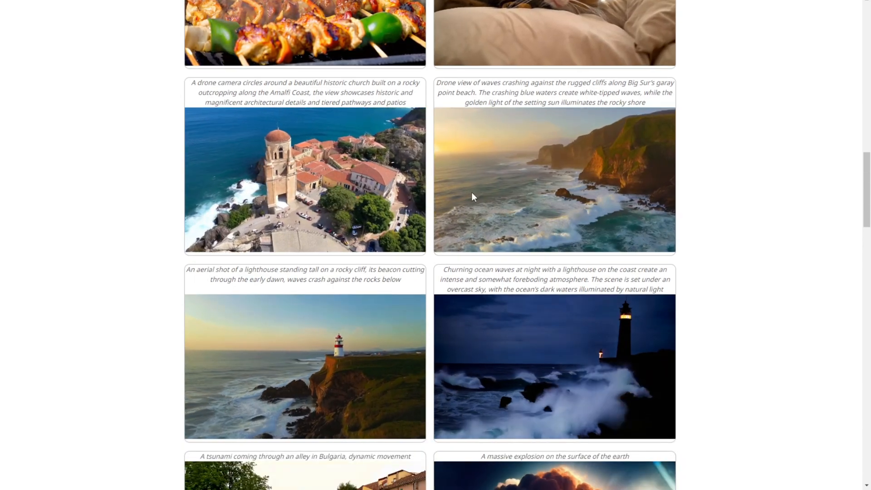
pyautogui.click(554, 181)
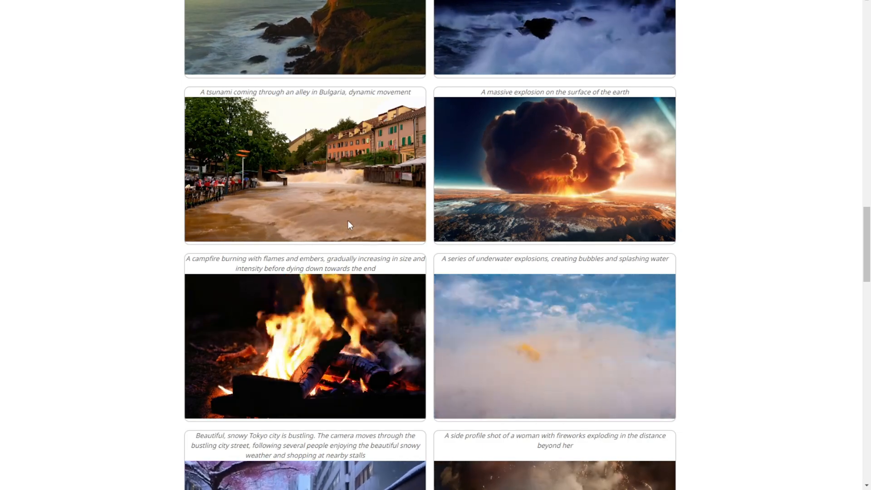
# Continue past the remaining text-to-video clips into the image-to-video examples.
pyautogui.click(305, 168)
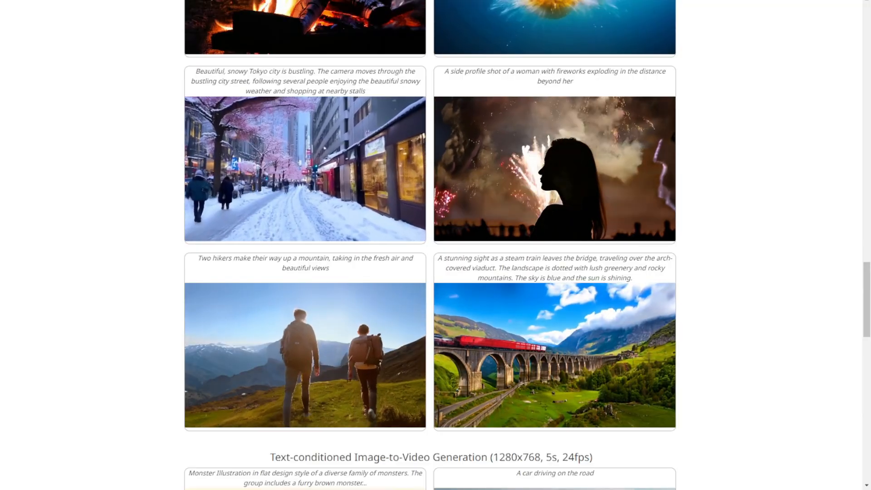
pyautogui.scroll(-3)
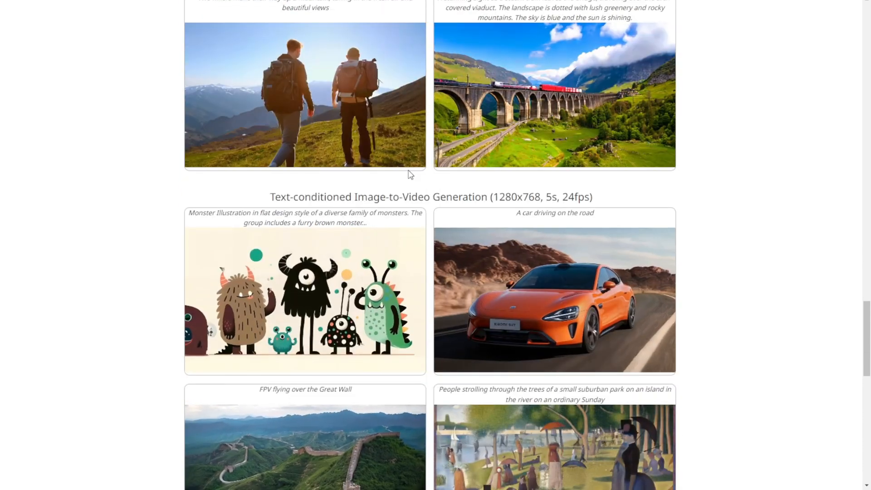
pyautogui.scroll(3)
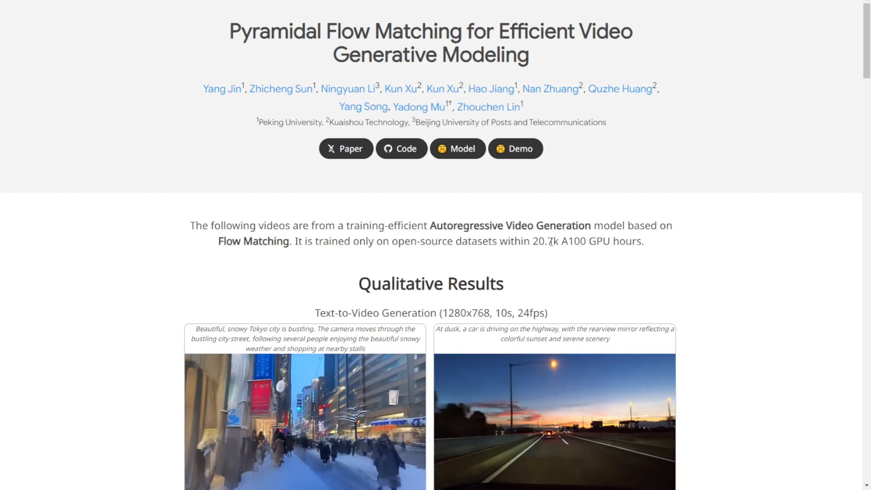
# Return to the paper's title and authors and open its arXiv abstract page (2410.05954).
pyautogui.doubleClick(545, 241)
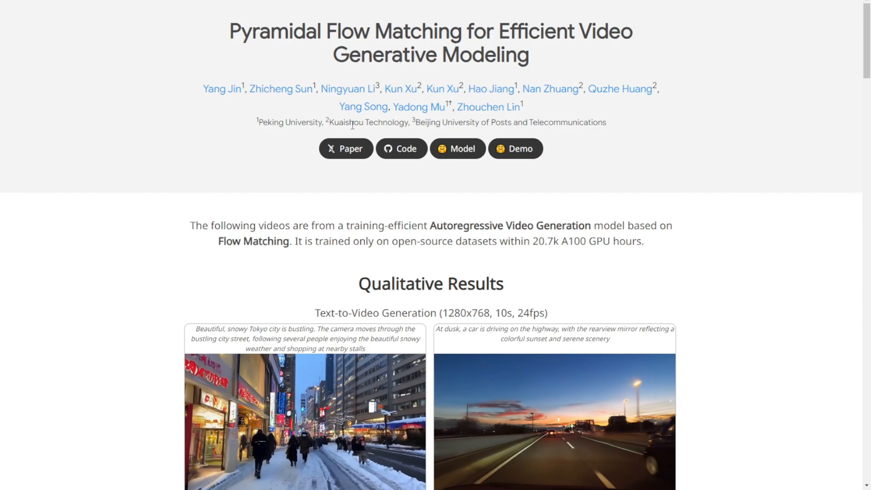
pyautogui.click(345, 148)
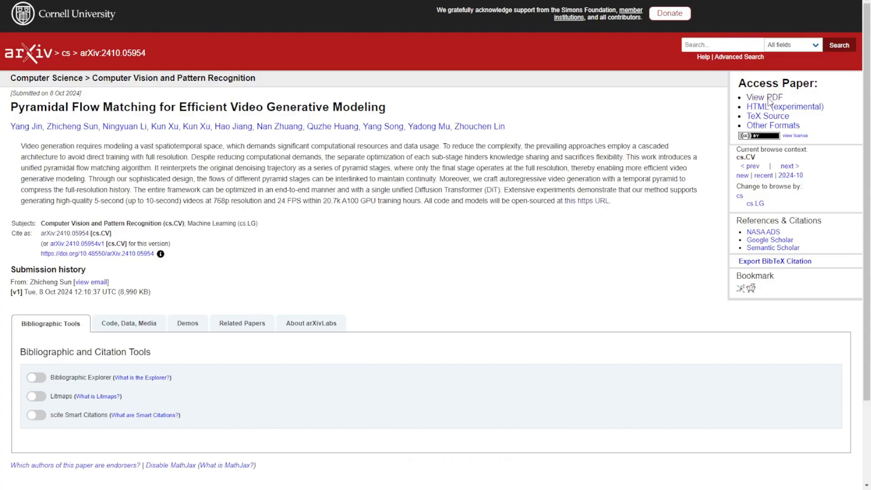
# View the Pyramidal Flow Matching paper as a PDF and skim to section 2 Related Work.
pyautogui.click(763, 97)
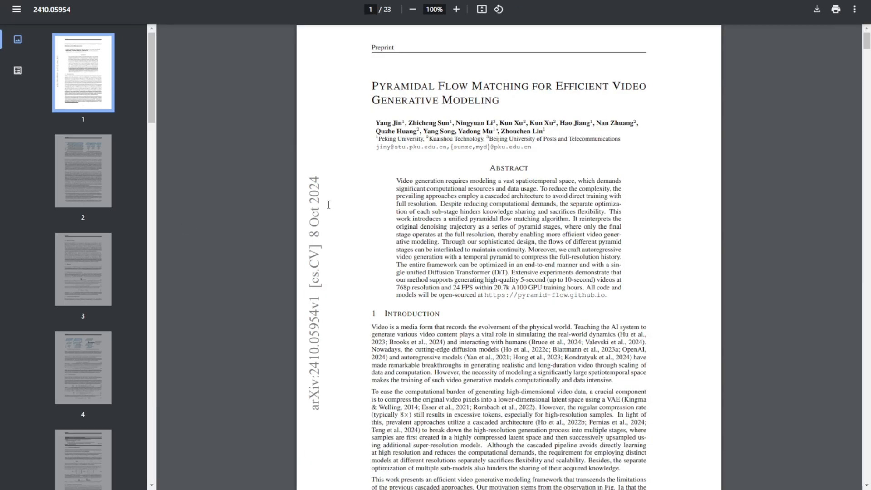
pyautogui.scroll(-3)
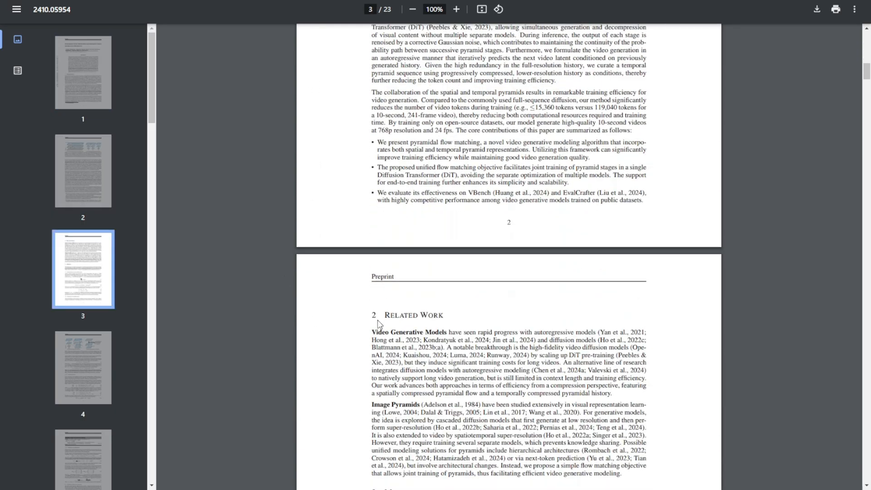
pyautogui.scroll(-3)
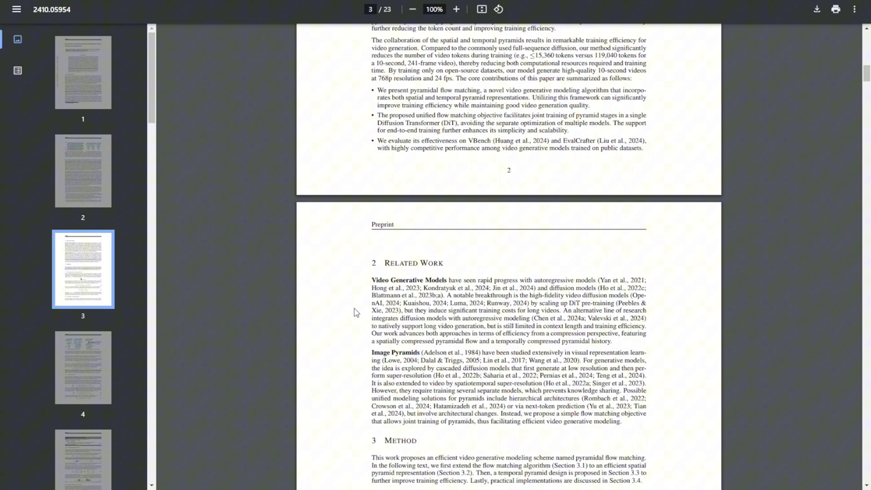
pyautogui.scroll(-3)
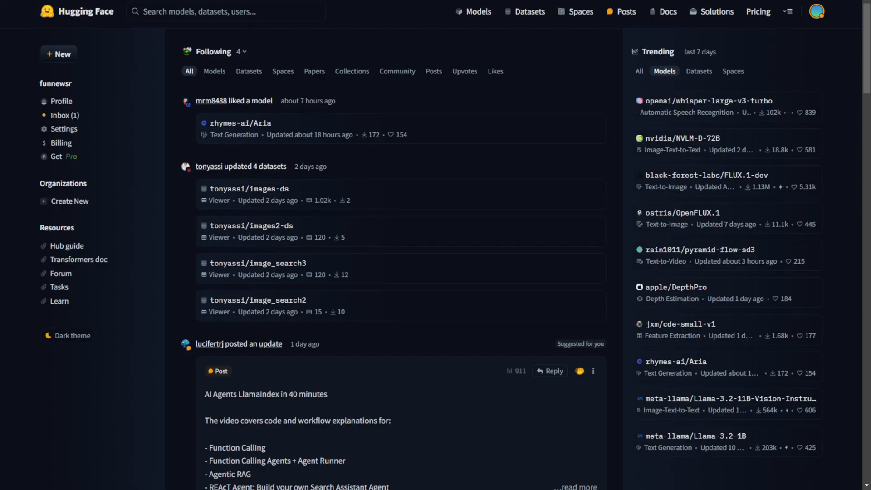
# Read the full snapshot_download checkpoint snippet in the pyramid-flow-sd3 Usage section.
pyautogui.click(700, 250)
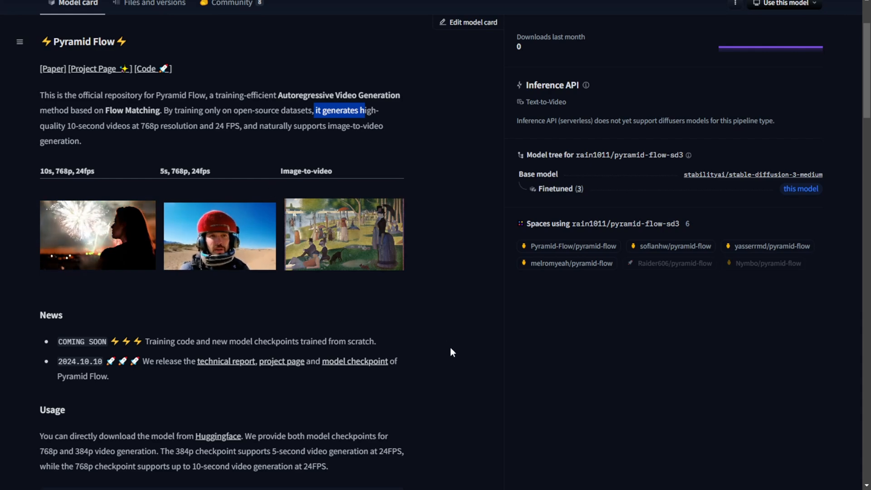
pyautogui.scroll(-3)
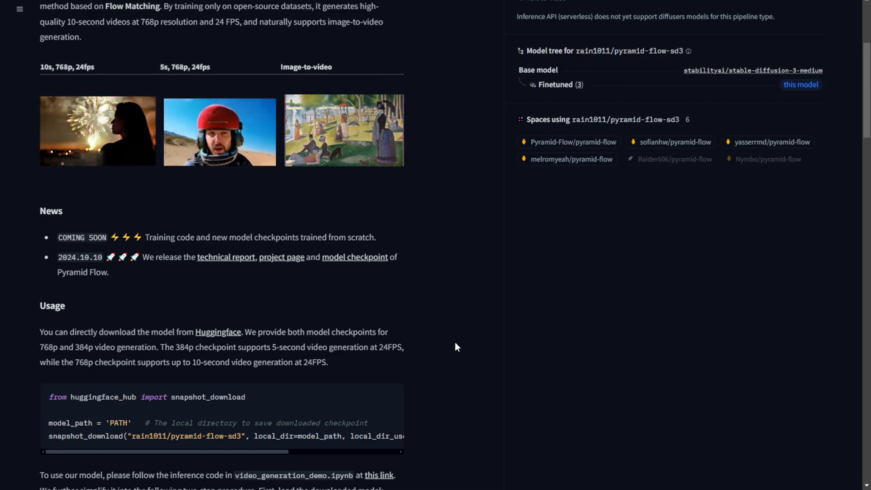
pyautogui.scroll(-3)
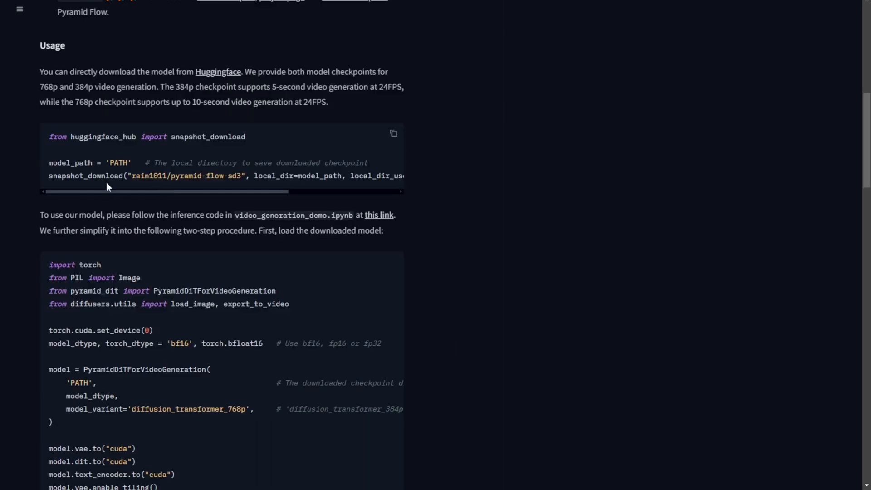
pyautogui.moveTo(186, 188)
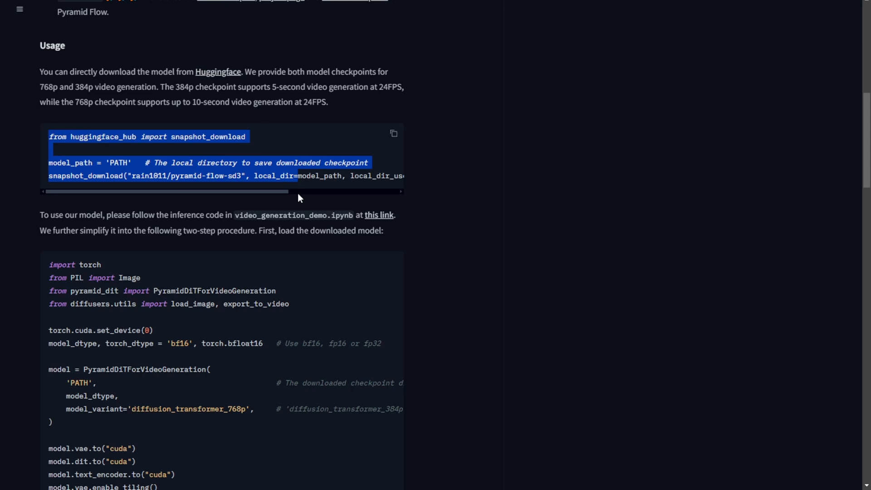
pyautogui.hscroll(3)
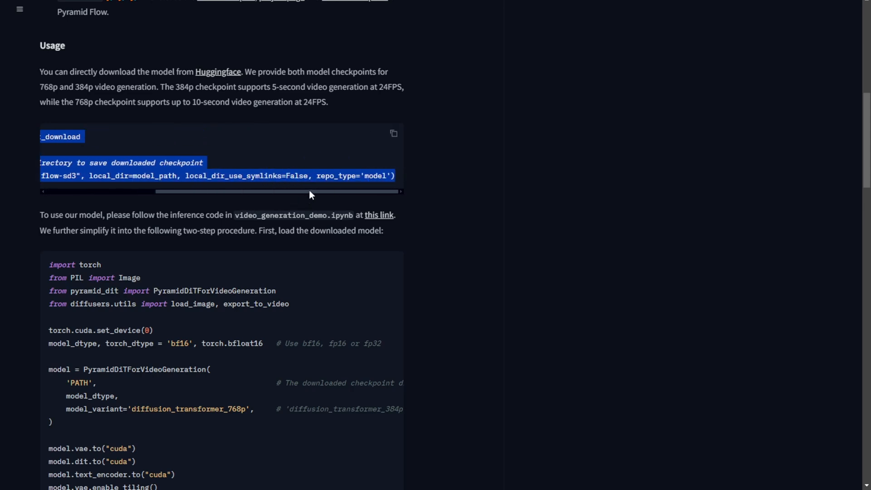
pyautogui.scroll(3)
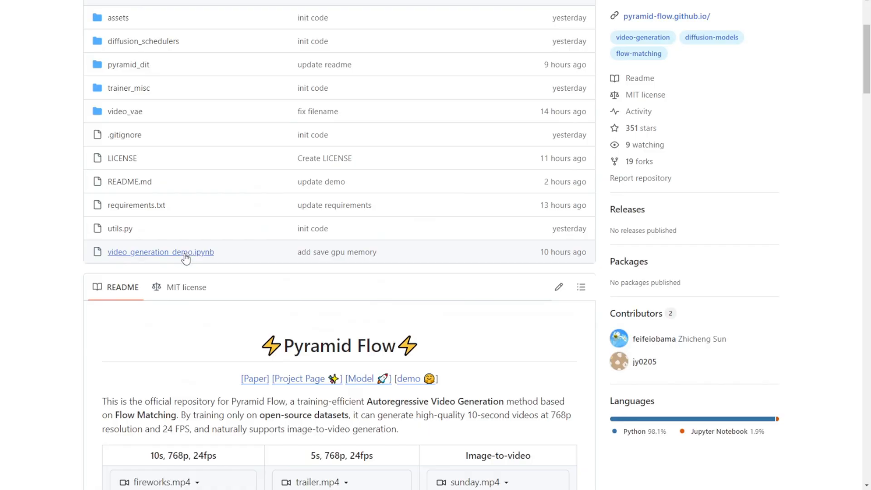
# Read video_generation_demo.ipynb's text-to-video and image-to-video cells, then return to the repository overview.
pyautogui.click(161, 252)
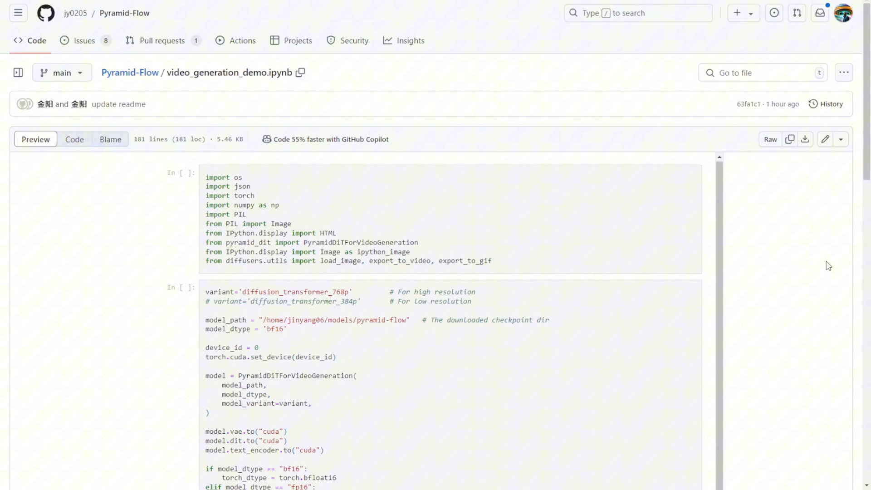
pyautogui.scroll(-3)
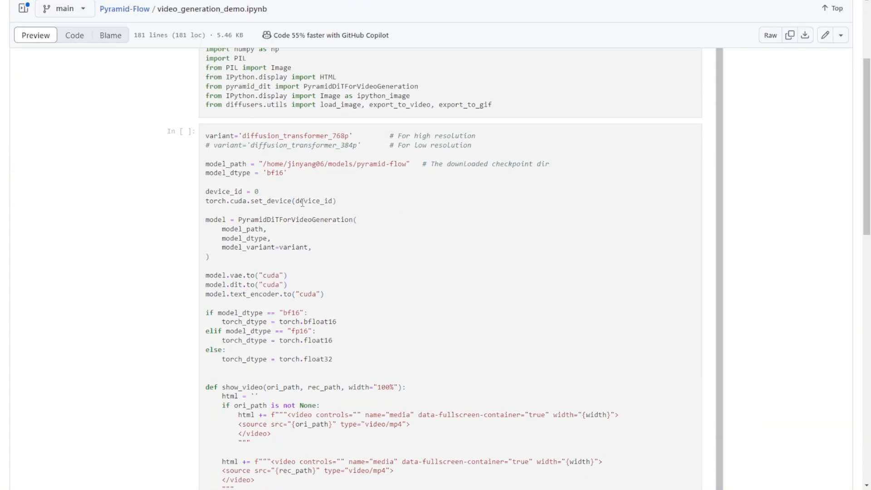
pyautogui.scroll(-3)
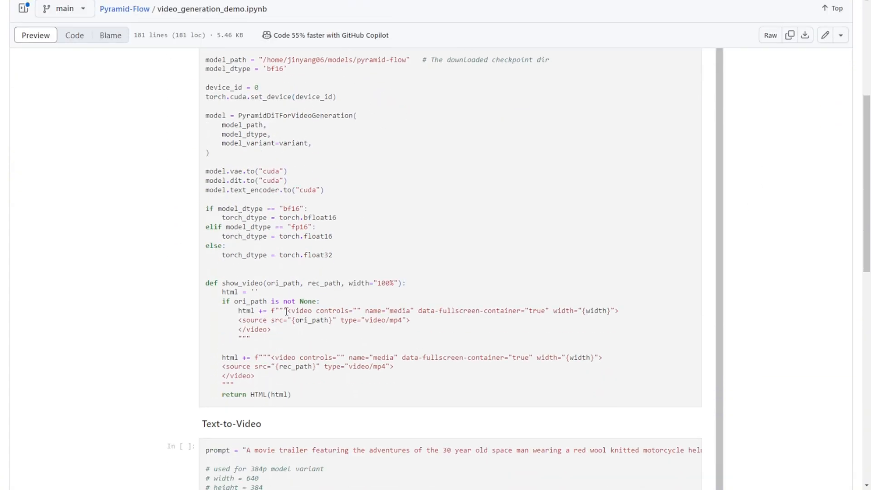
pyautogui.scroll(-3)
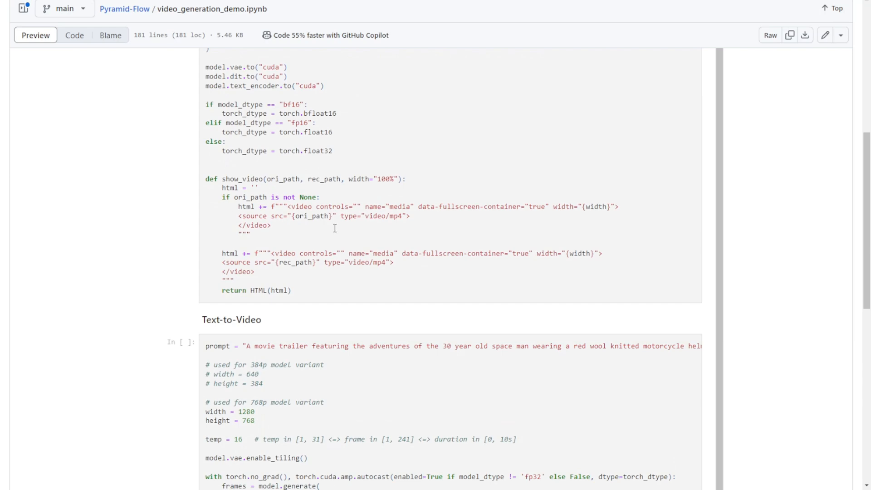
pyautogui.moveTo(348, 253)
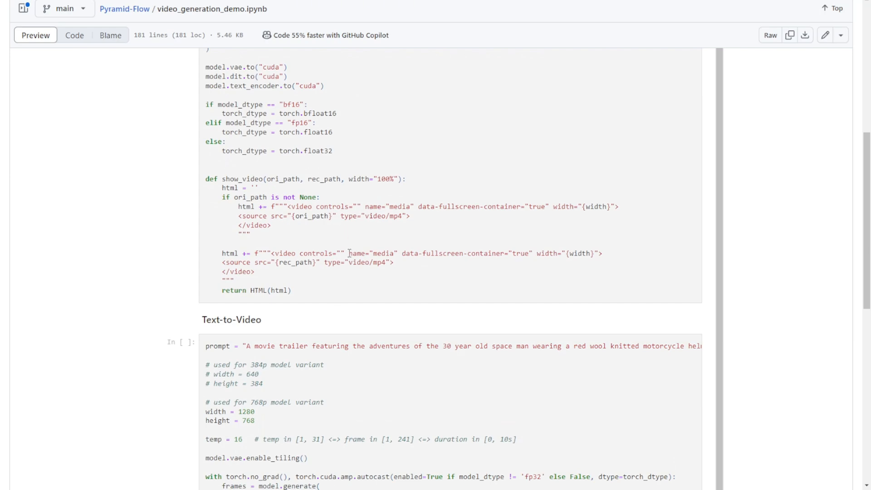
pyautogui.scroll(-3)
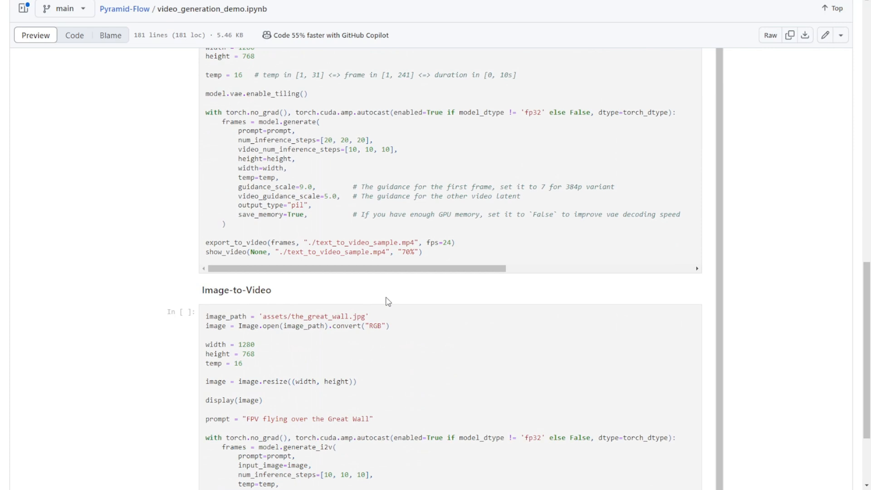
pyautogui.scroll(-3)
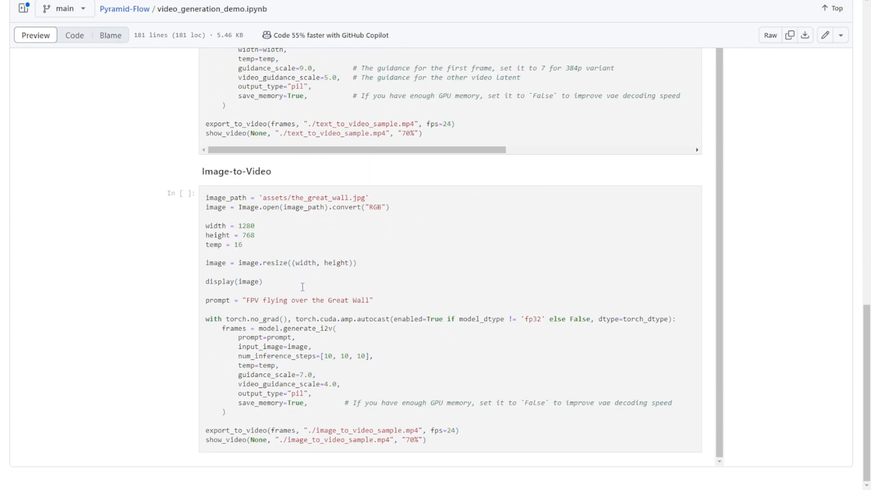
pyautogui.click(125, 8)
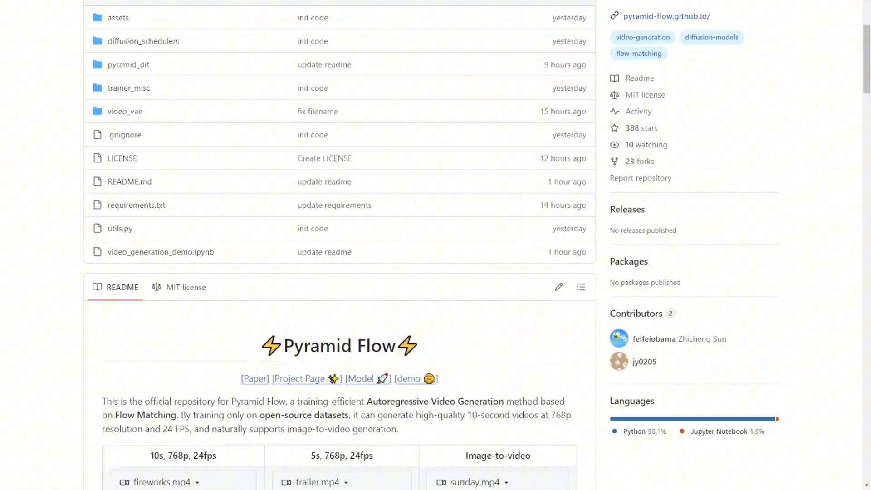
# Launch the Pyramid Flow Space and expand its image-to-video input and advanced guidance settings (9 and 5).
pyautogui.click(416, 378)
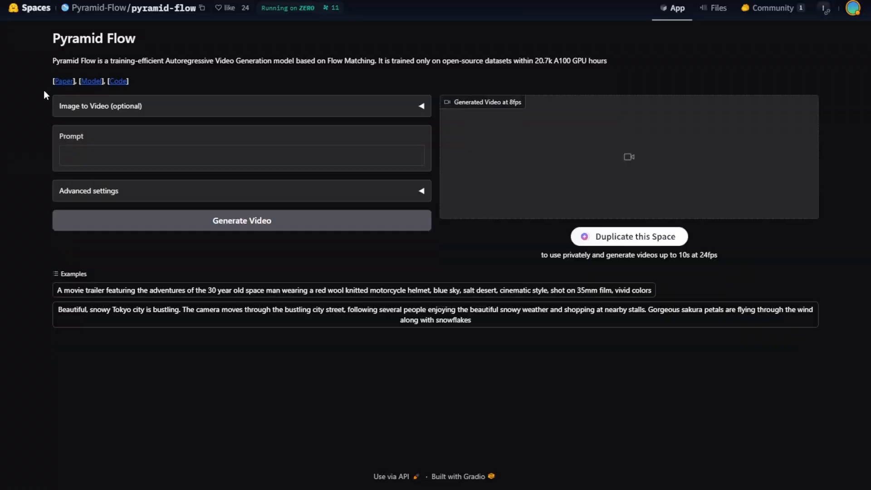
pyautogui.moveTo(179, 177)
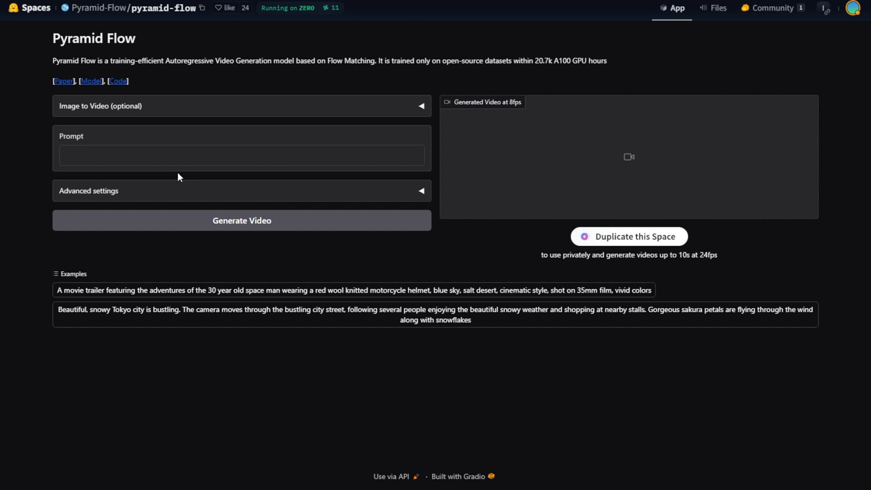
pyautogui.moveTo(625, 280)
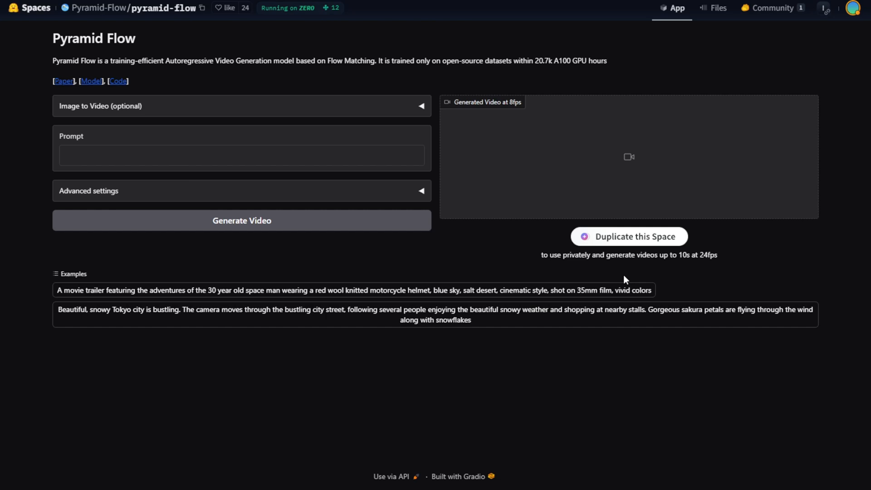
pyautogui.click(420, 106)
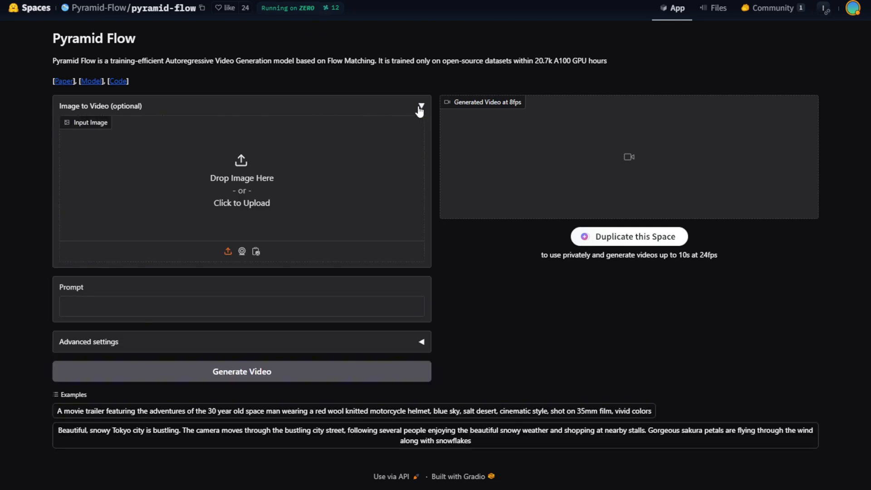
pyautogui.moveTo(66, 116)
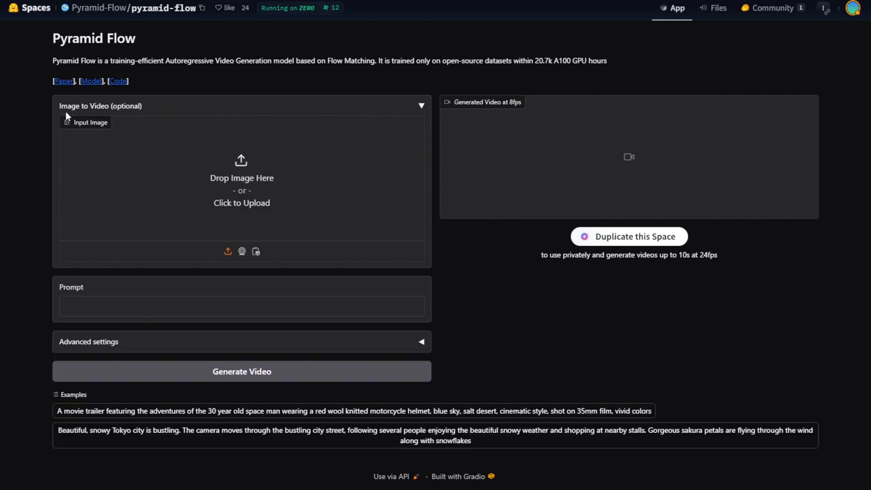
pyautogui.moveTo(350, 202)
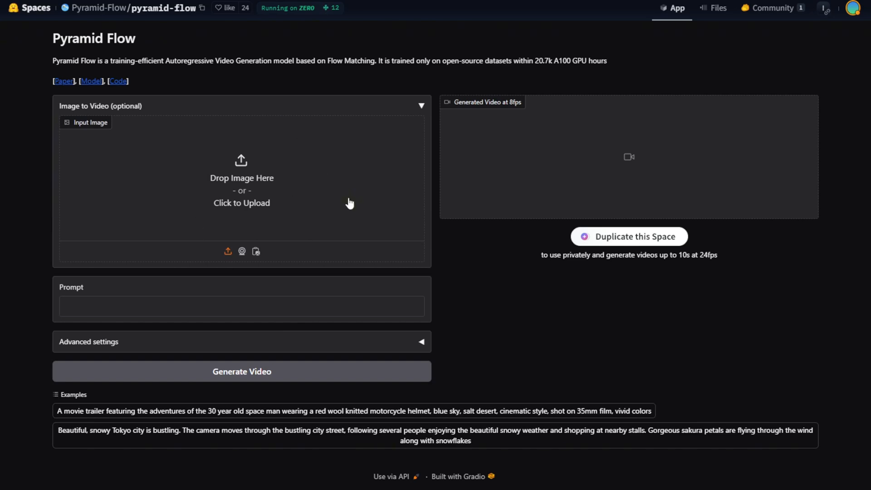
pyautogui.click(421, 342)
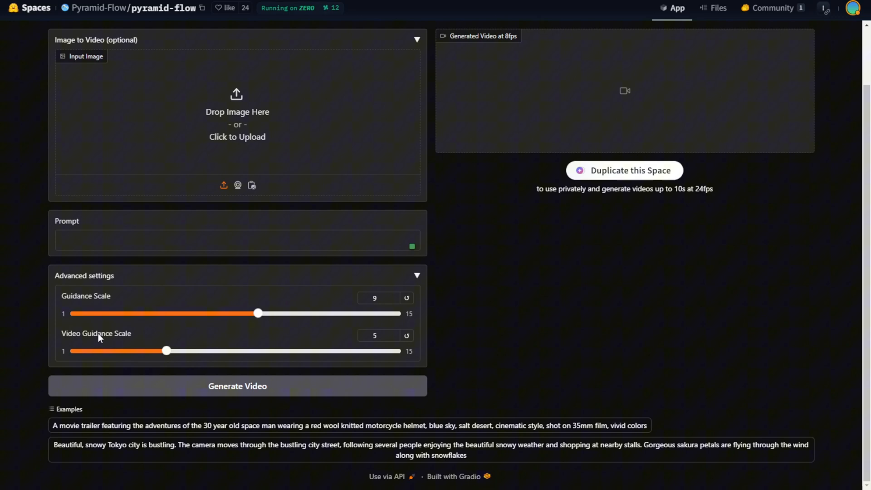
pyautogui.moveTo(280, 348)
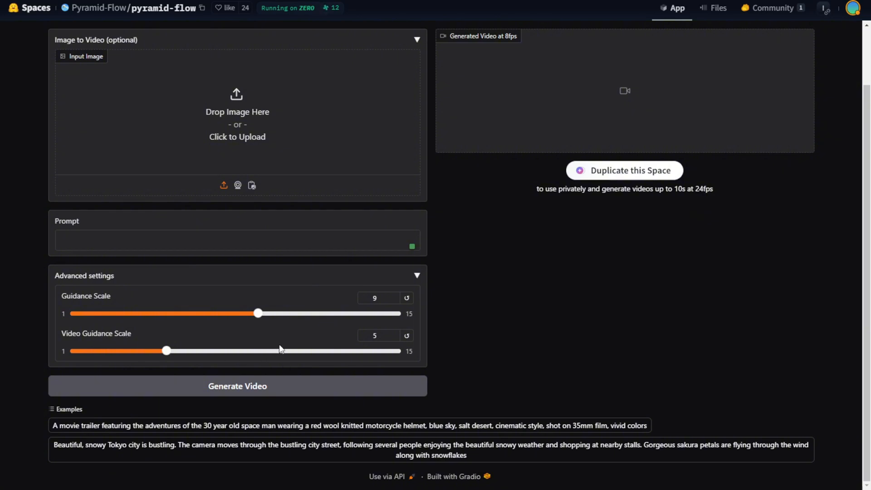
pyautogui.moveTo(386, 354)
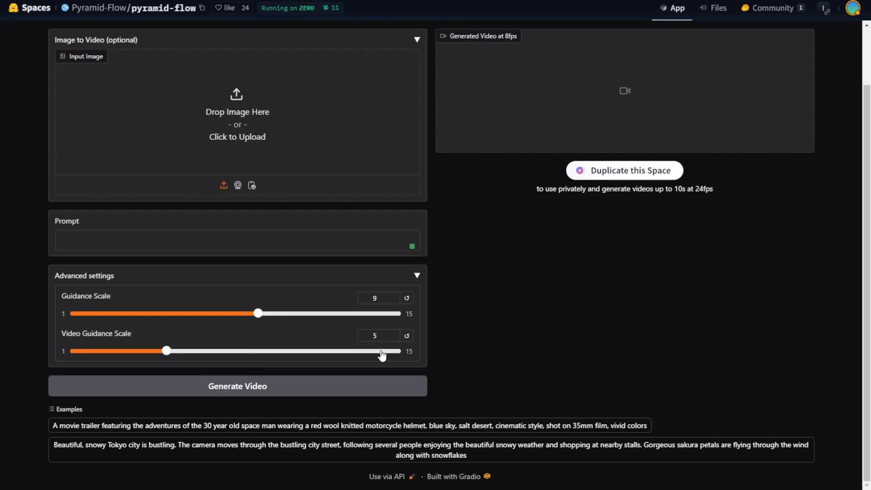
pyautogui.moveTo(424, 280)
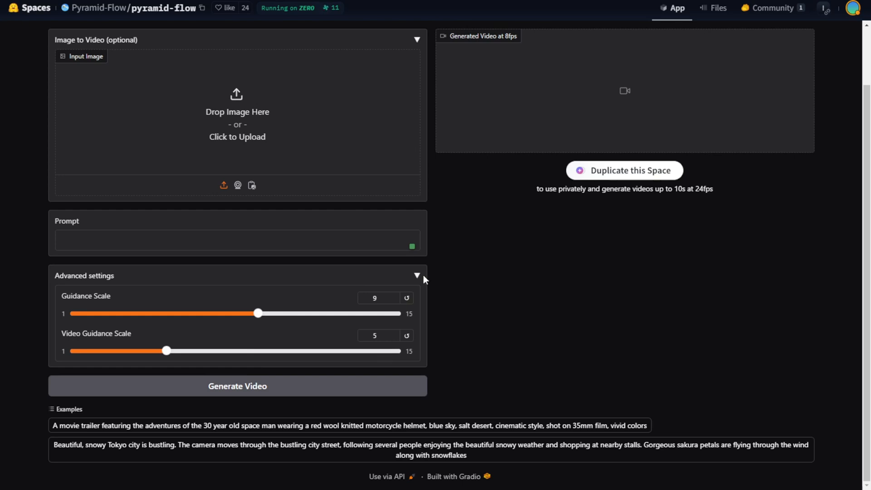
pyautogui.moveTo(346, 304)
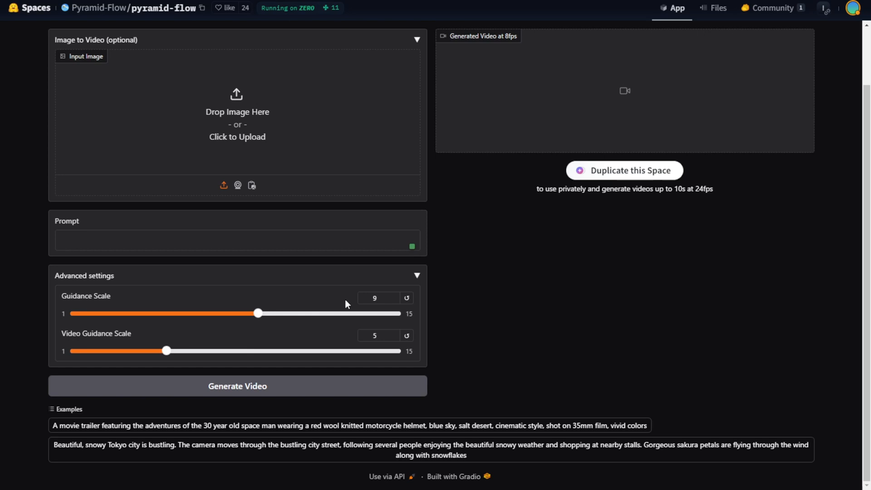
# Generate a 4-second video from the Eiffel Tower image with the Paris night fireworks prompt.
pyautogui.click(236, 117)
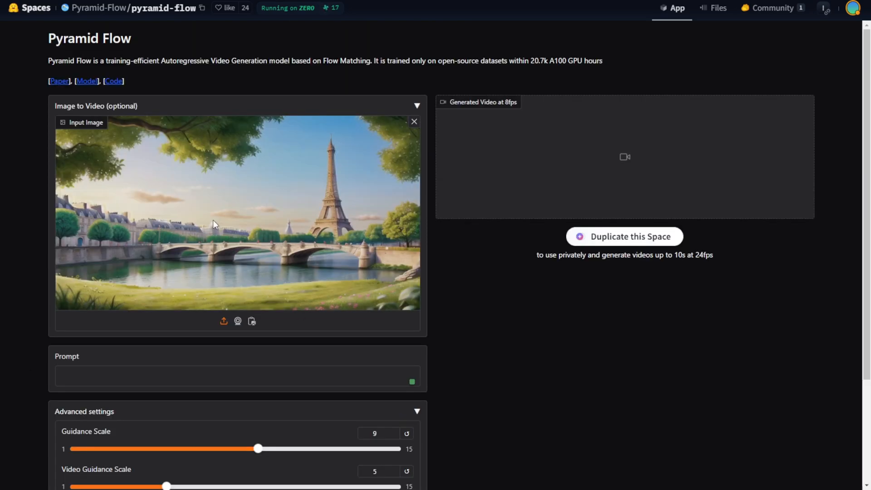
pyautogui.moveTo(205, 223)
pyautogui.write('in Paris , water flow, night time fireworks on the sky')
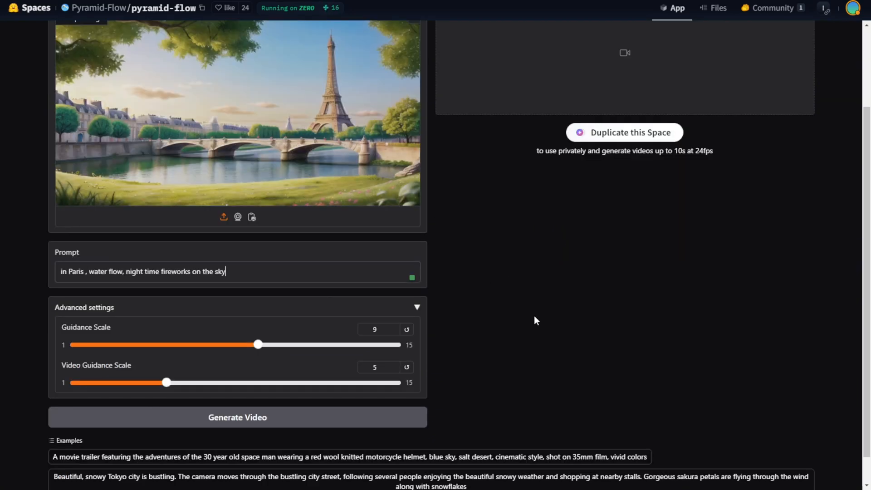
pyautogui.moveTo(60, 255)
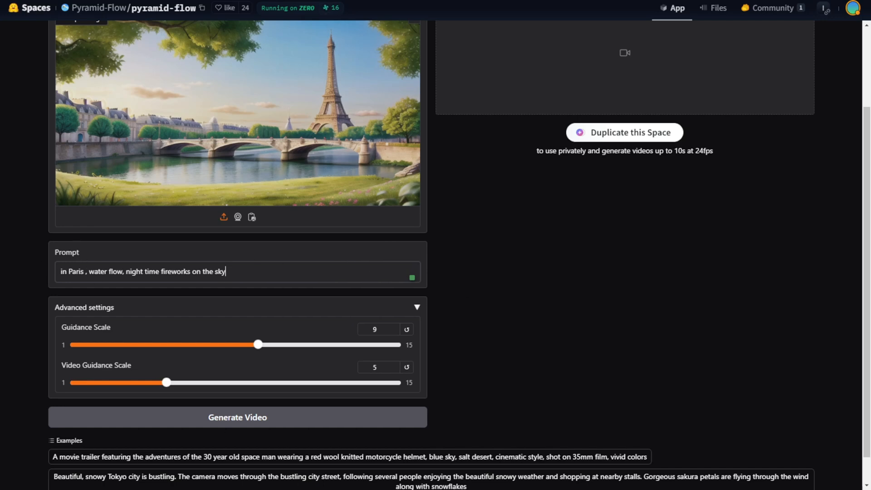
pyautogui.scroll(-3)
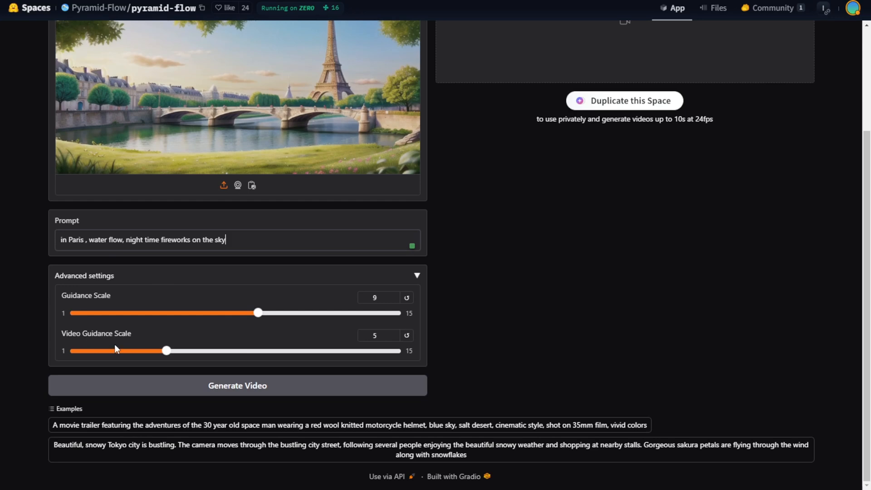
pyautogui.click(237, 385)
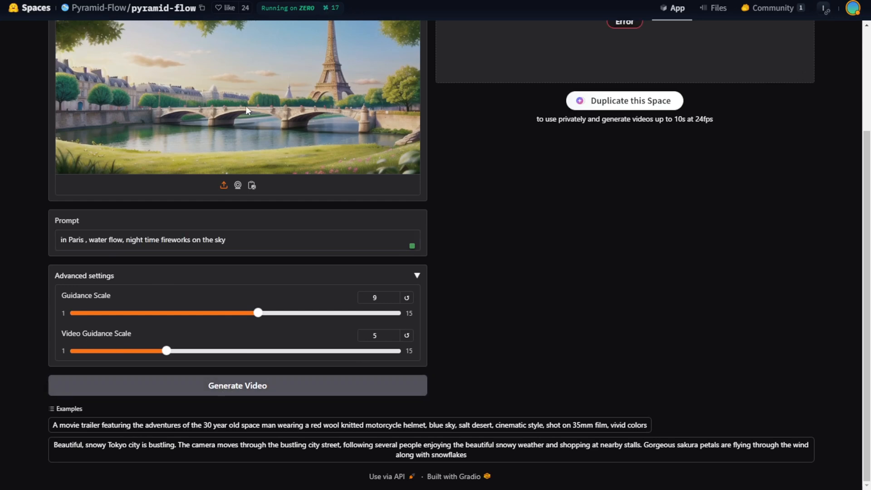
pyautogui.scroll(3)
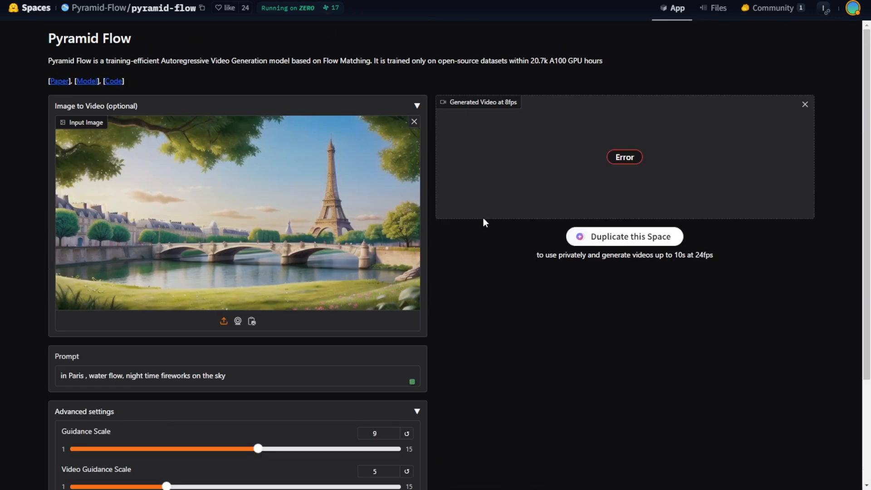
pyautogui.scroll(-3)
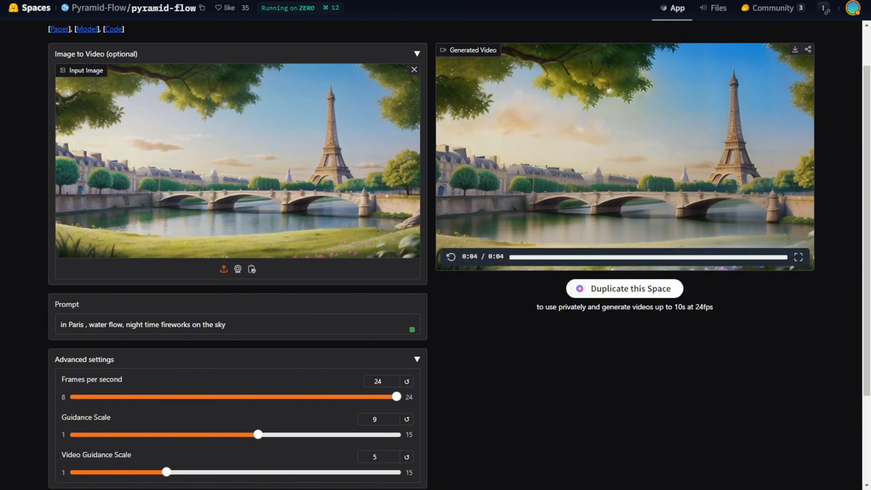
pyautogui.click(451, 256)
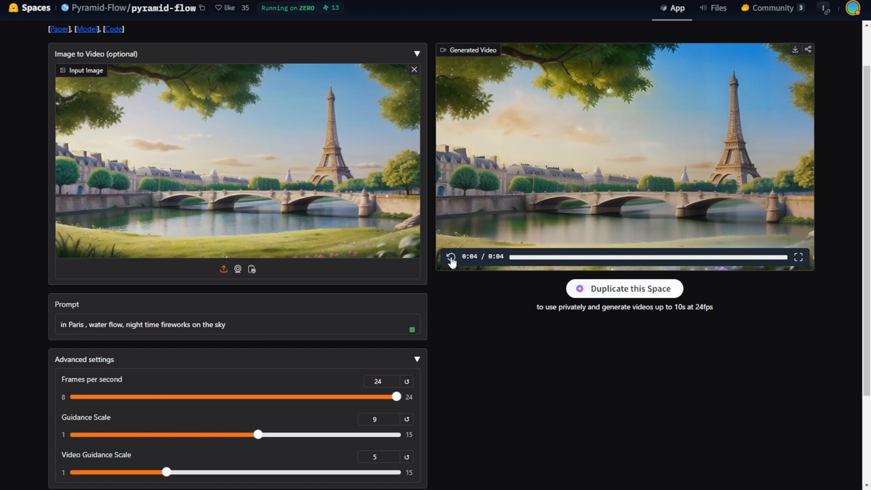
pyautogui.click(451, 257)
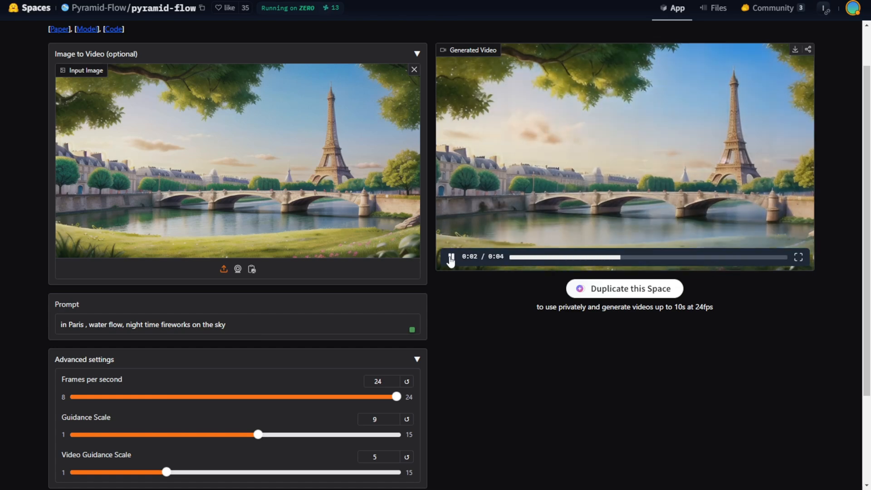
pyautogui.click(451, 257)
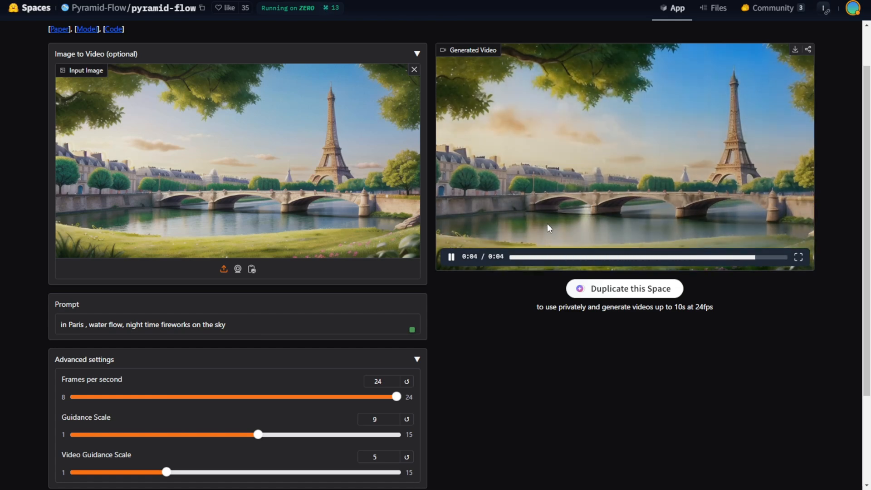
pyautogui.click(451, 256)
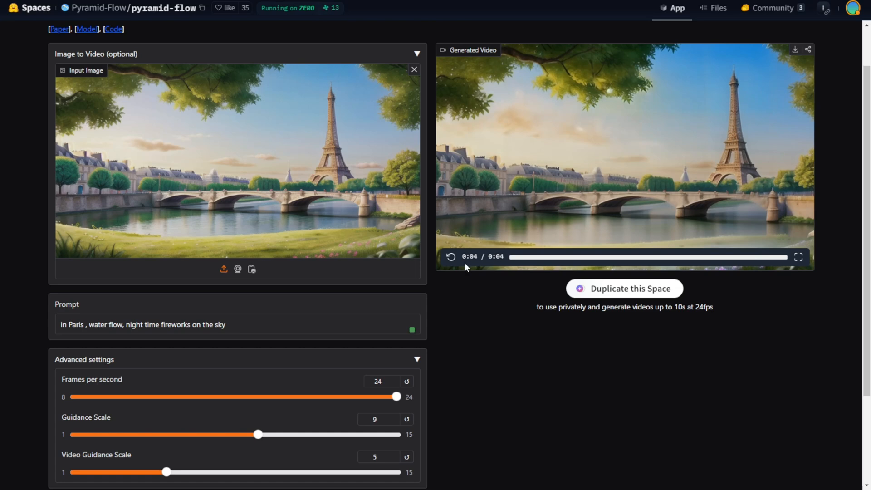
pyautogui.click(451, 256)
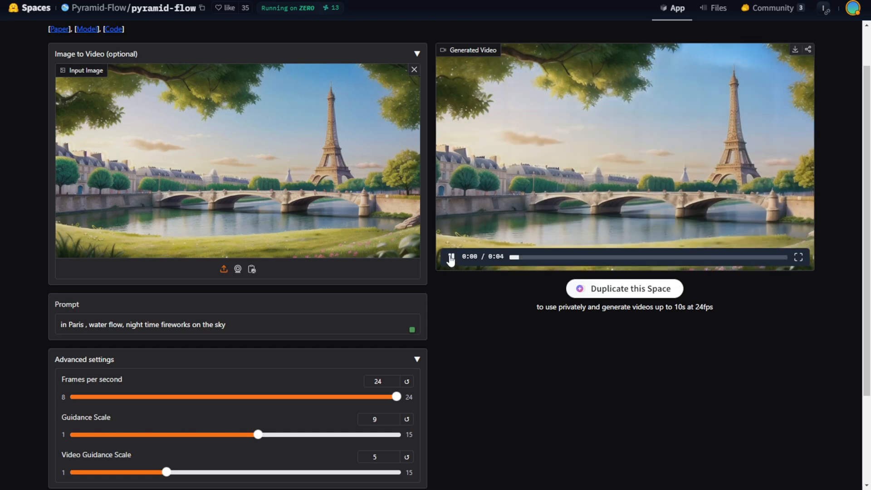
pyautogui.click(450, 256)
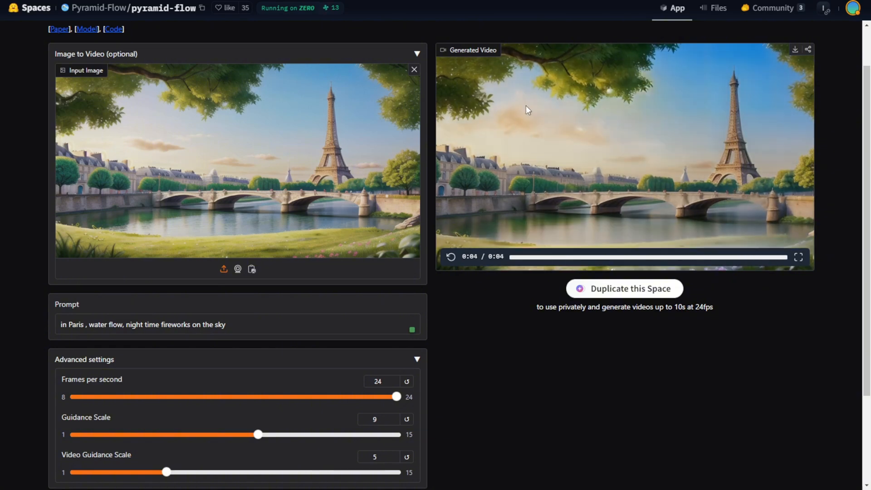
pyautogui.moveTo(577, 202)
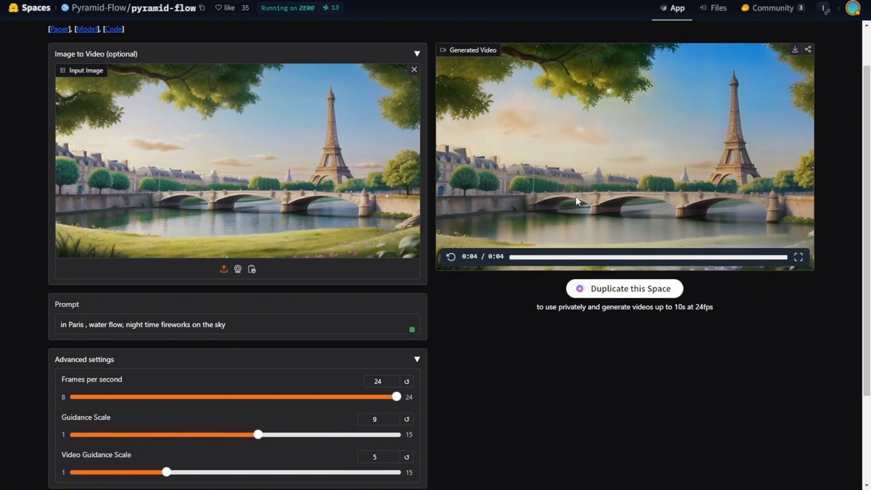
pyautogui.click(450, 256)
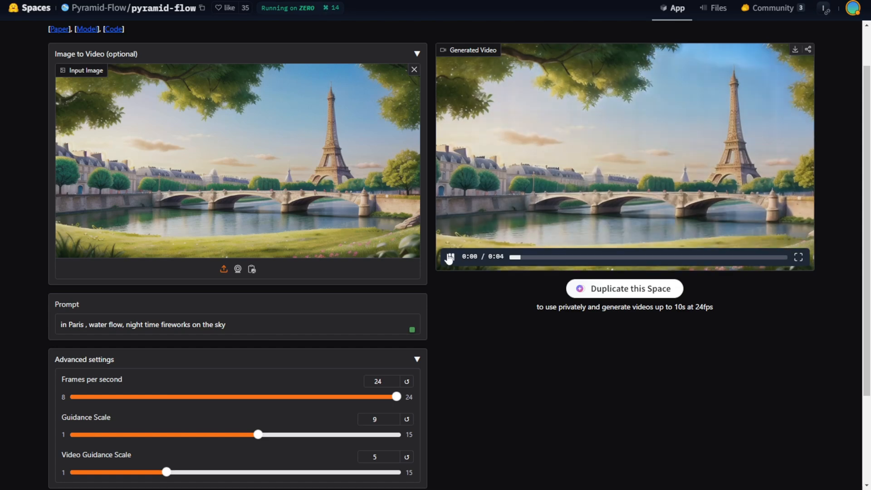
pyautogui.click(449, 256)
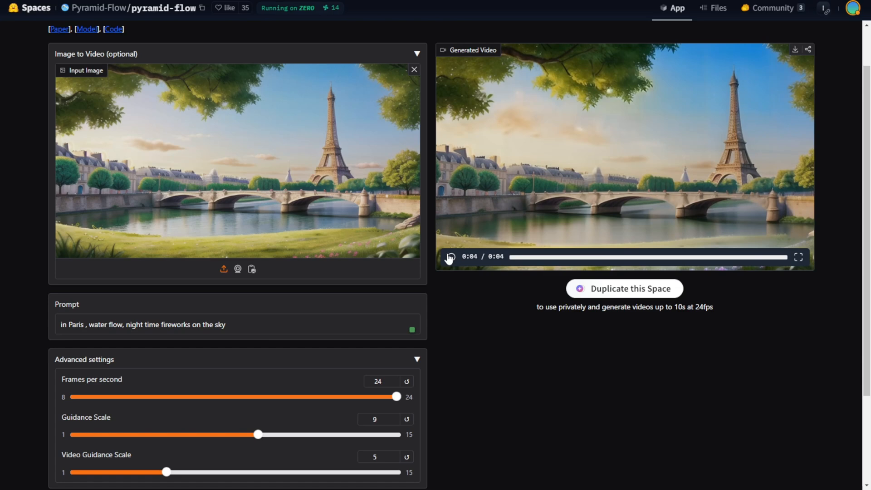
pyautogui.click(449, 257)
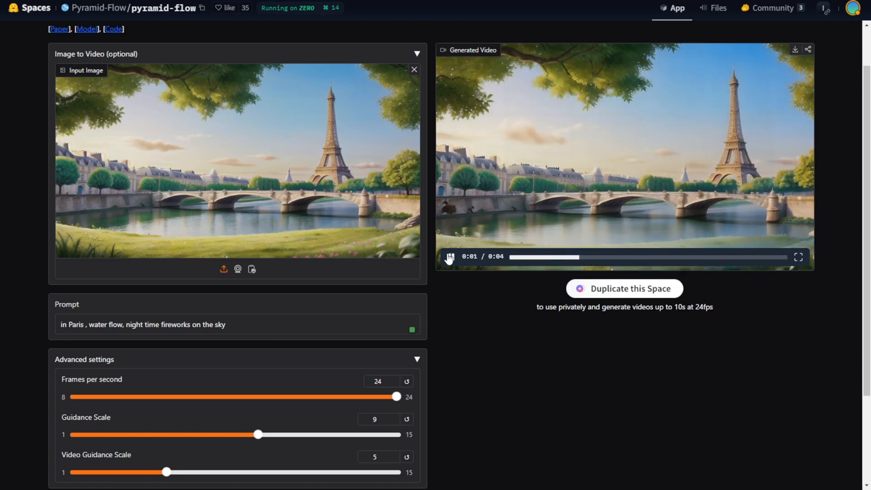
pyautogui.click(449, 257)
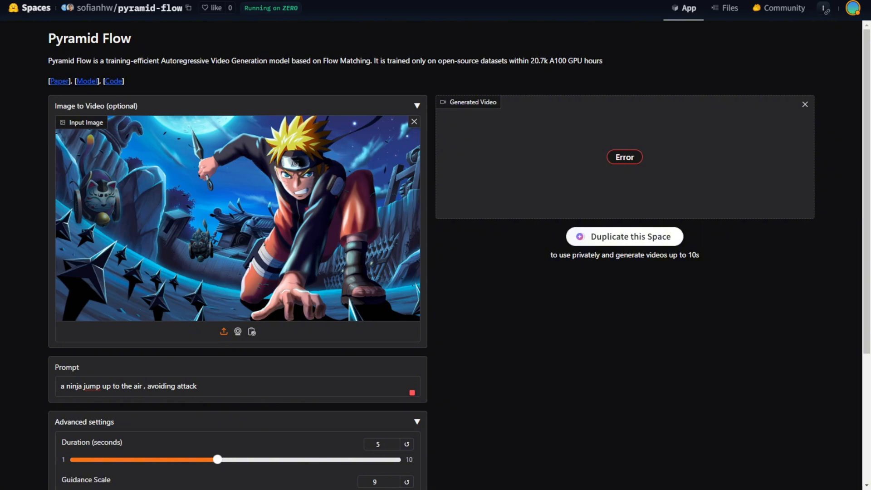
# Scroll the other pyramid-flow Space to view the Error result for the ninja image prompt.
pyautogui.scroll(-3)
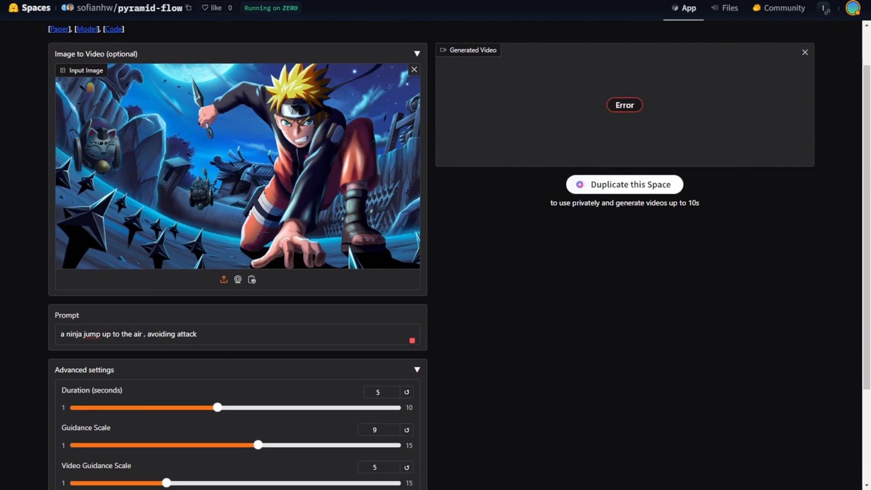
pyautogui.scroll(3)
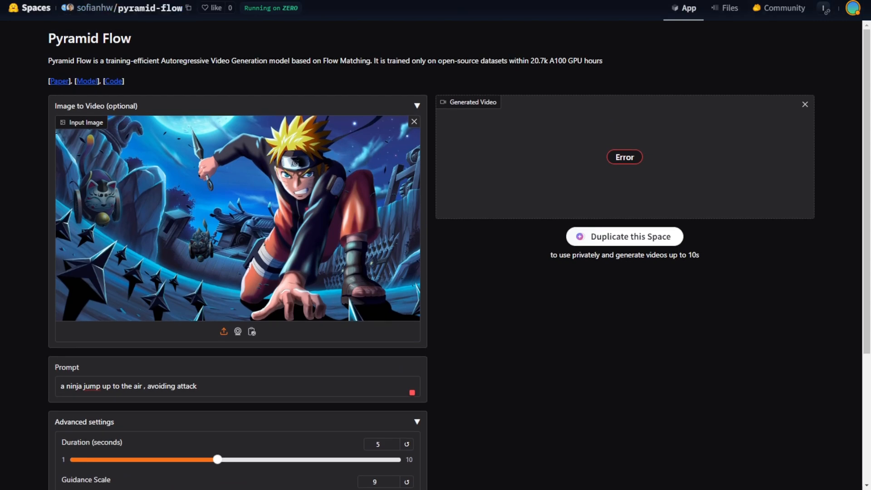
pyautogui.scroll(-3)
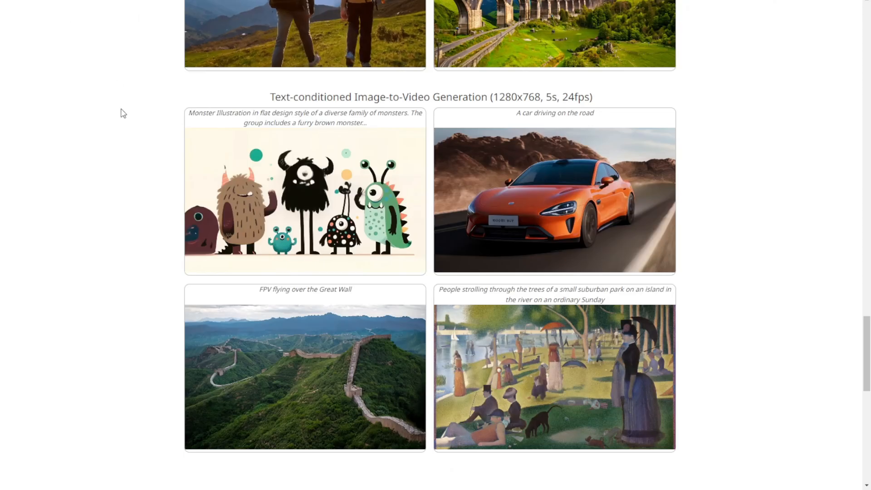
pyautogui.scroll(-3)
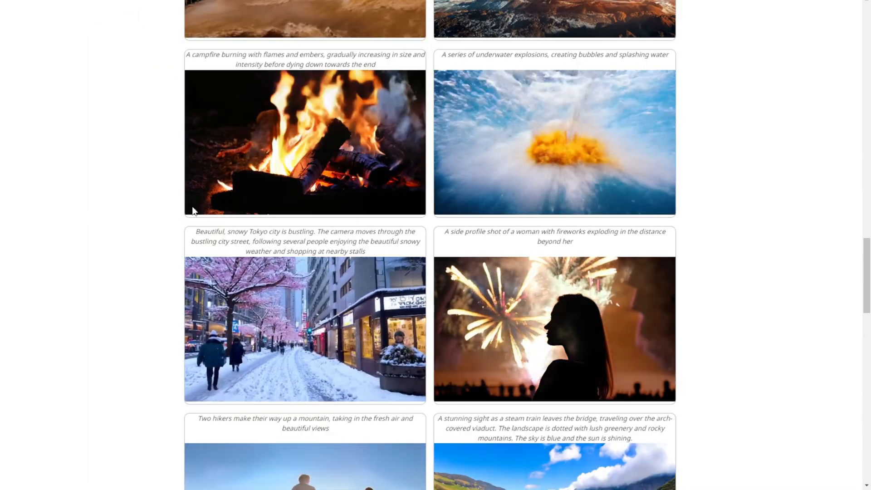
pyautogui.scroll(-3)
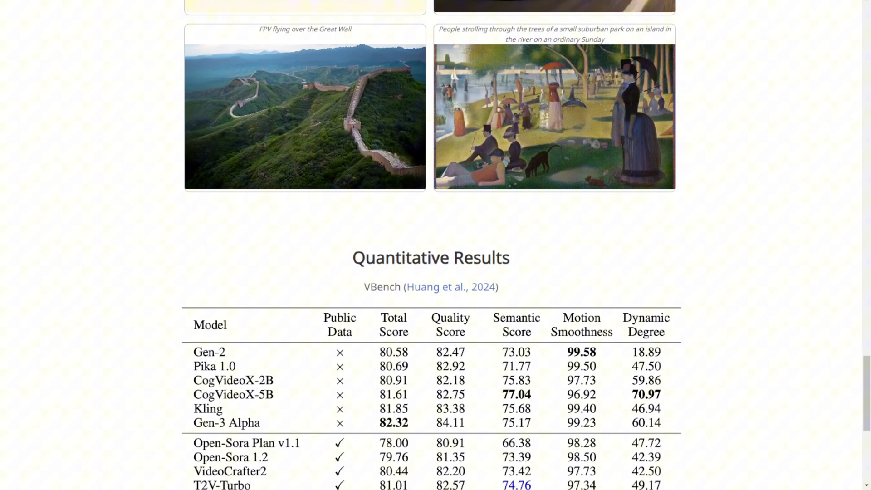
pyautogui.scroll(-3)
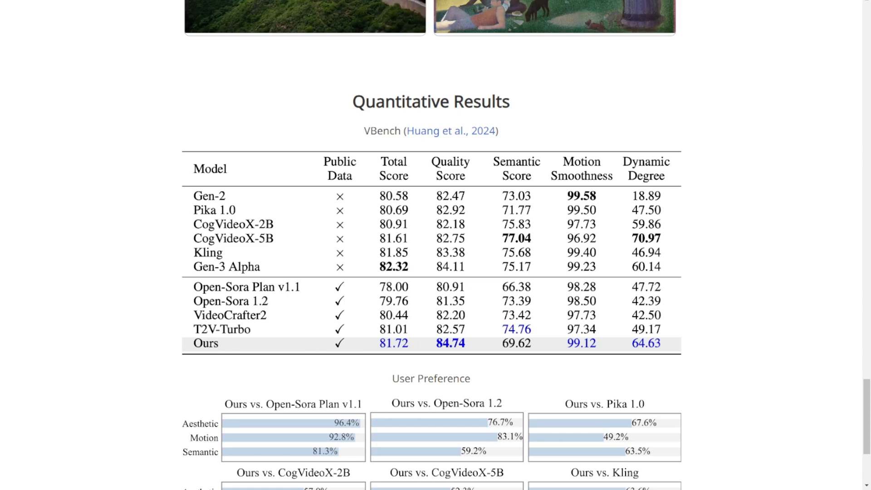
pyautogui.scroll(-3)
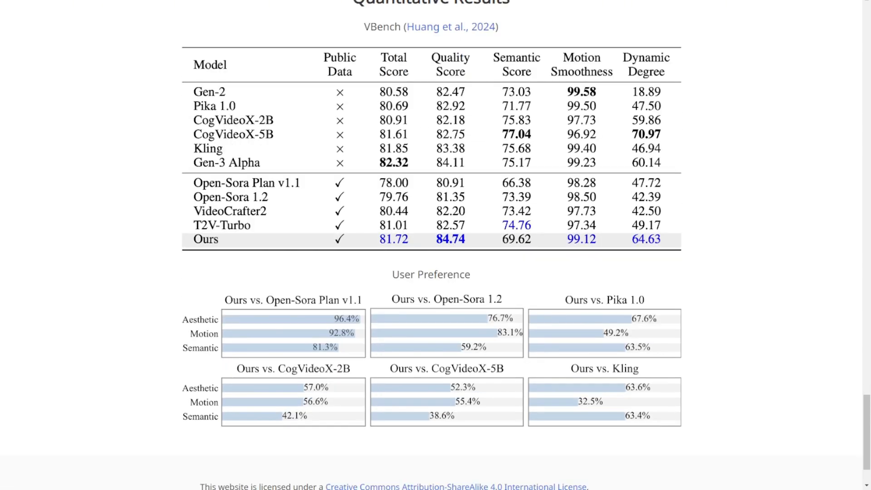
pyautogui.moveTo(199, 249)
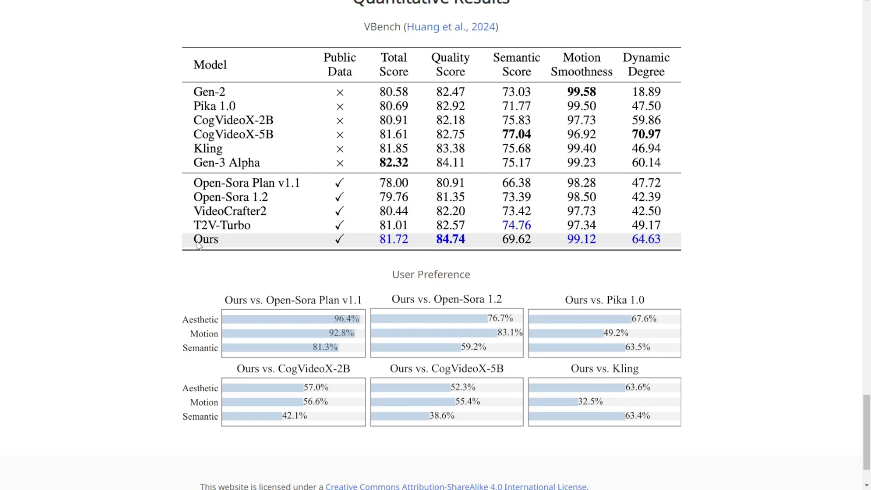
pyautogui.moveTo(352, 264)
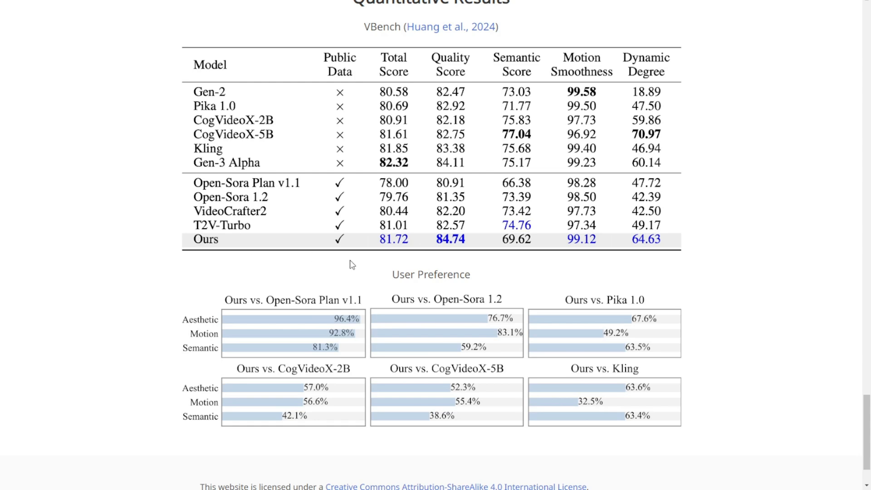
pyautogui.moveTo(393, 98)
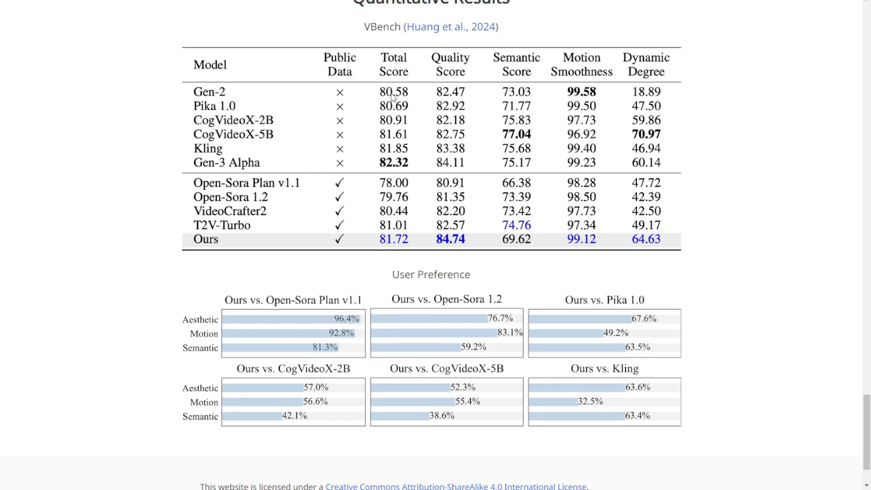
pyautogui.moveTo(396, 246)
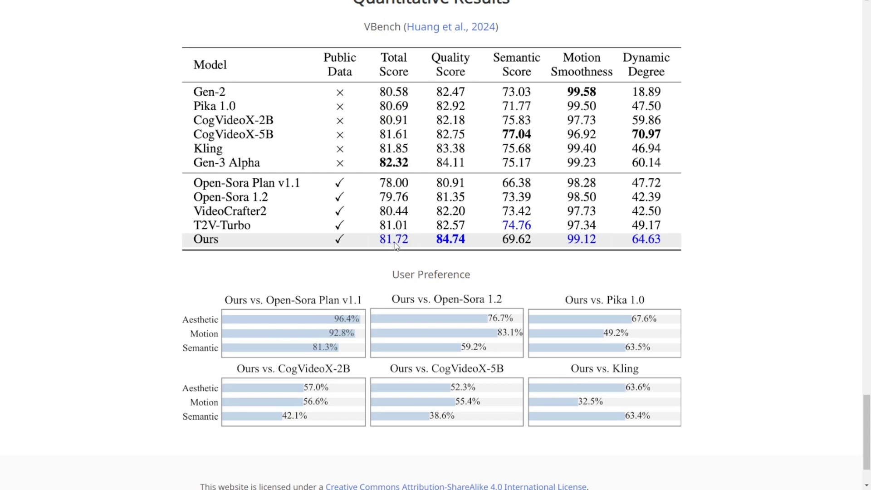
pyautogui.moveTo(406, 209)
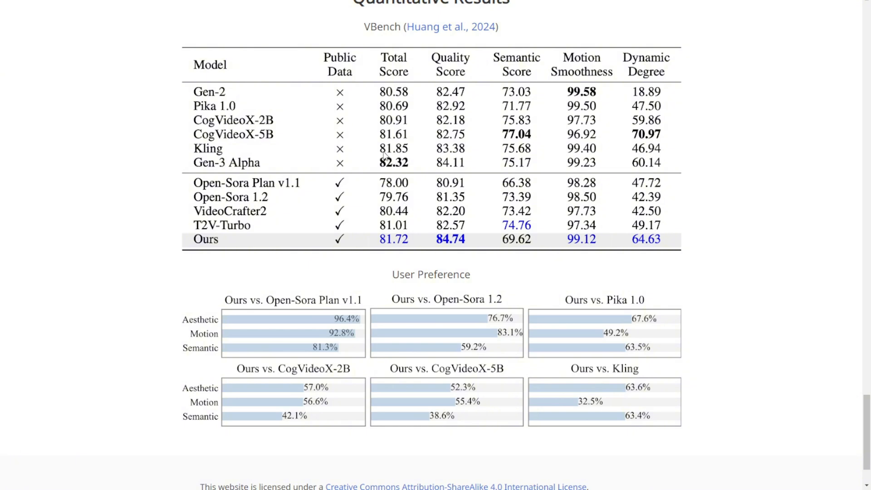
pyautogui.moveTo(200, 153)
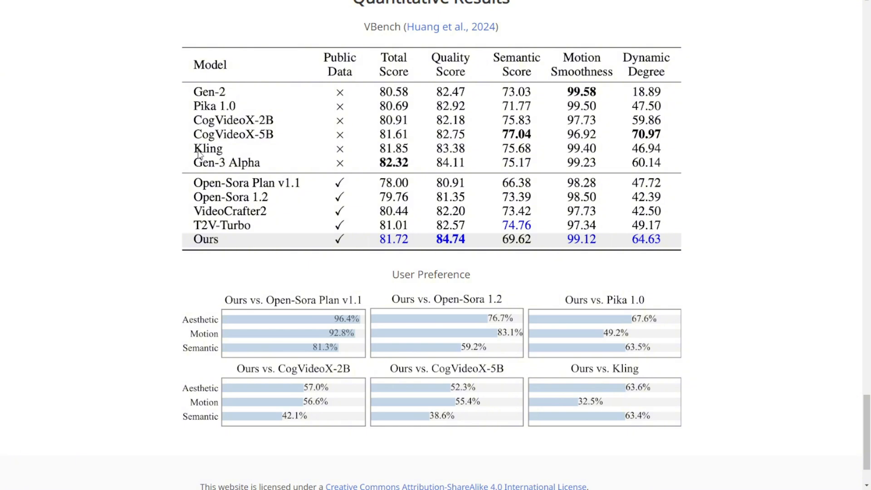
pyautogui.moveTo(233, 156)
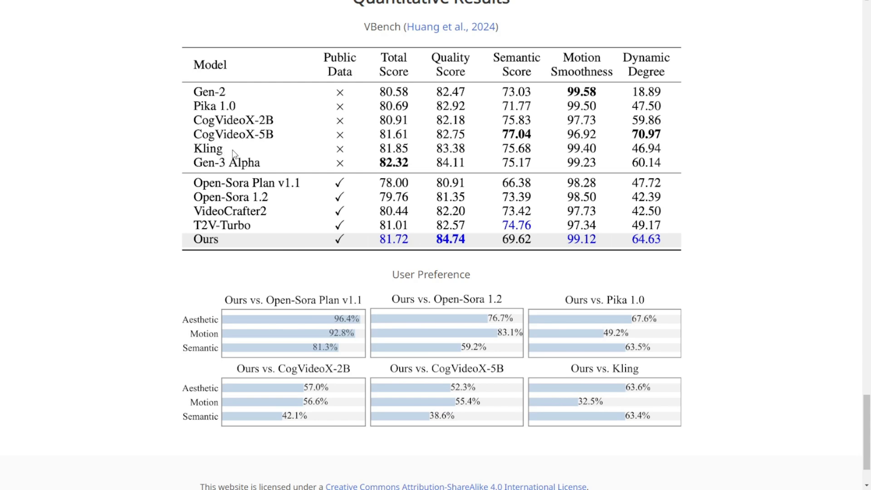
pyautogui.moveTo(249, 150)
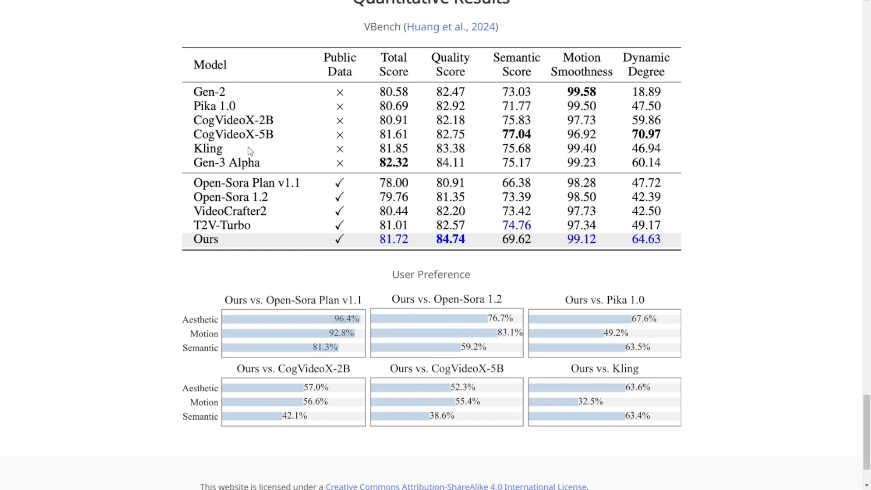
pyautogui.moveTo(208, 168)
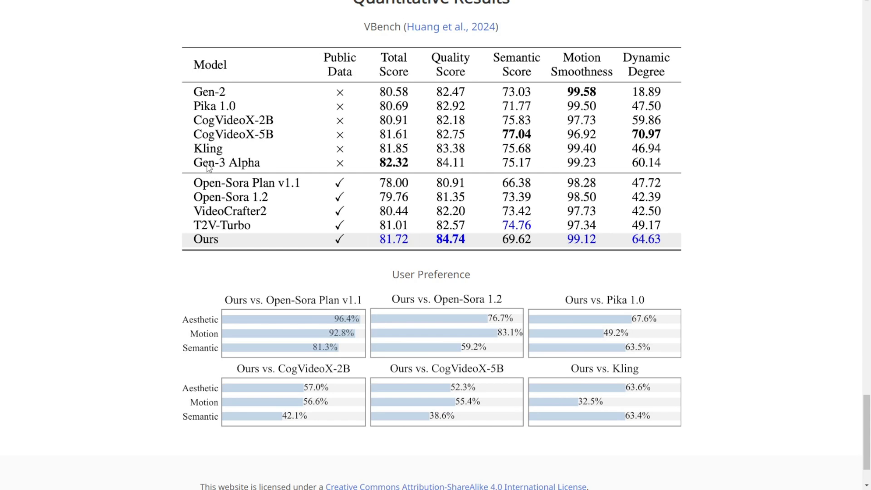
pyautogui.moveTo(306, 157)
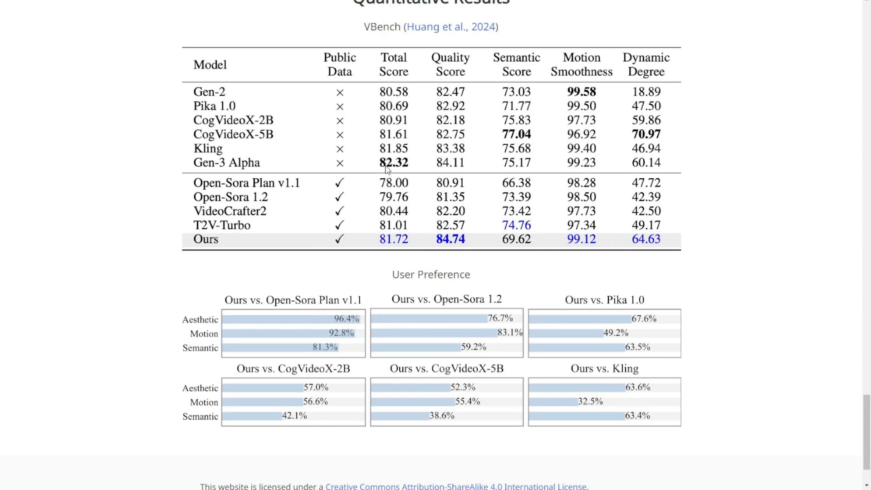
pyautogui.moveTo(400, 161)
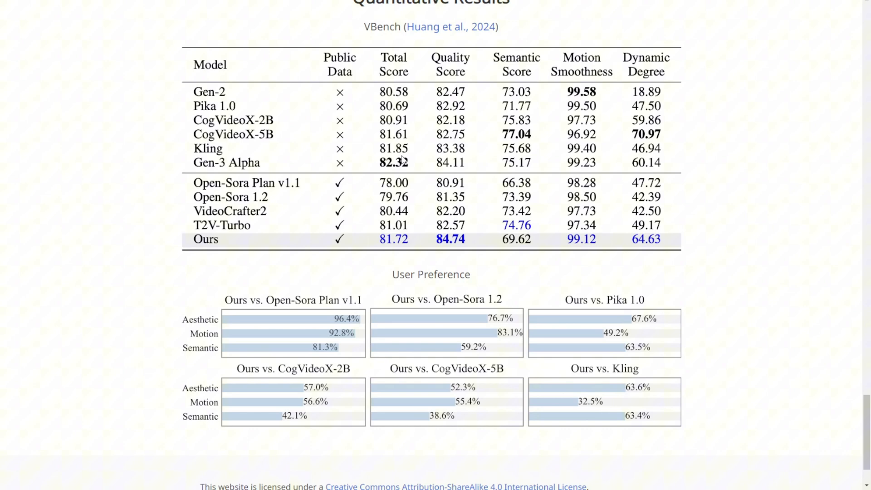
pyautogui.moveTo(404, 157)
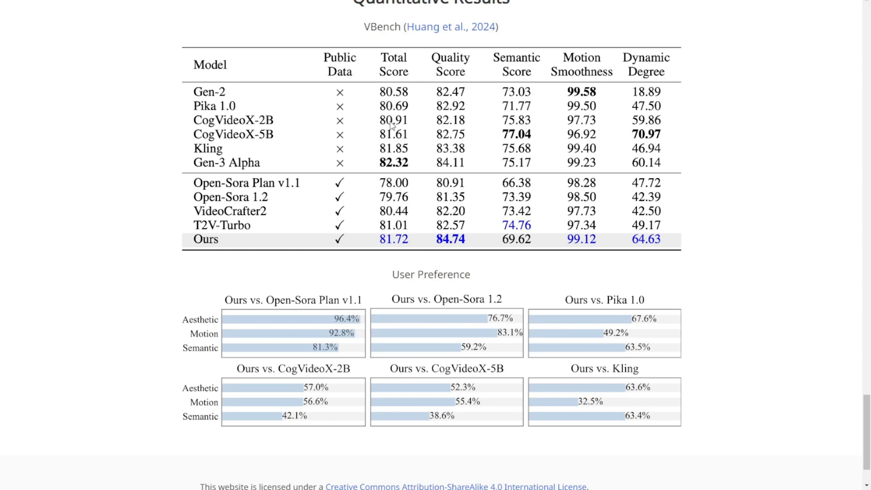
pyautogui.moveTo(415, 157)
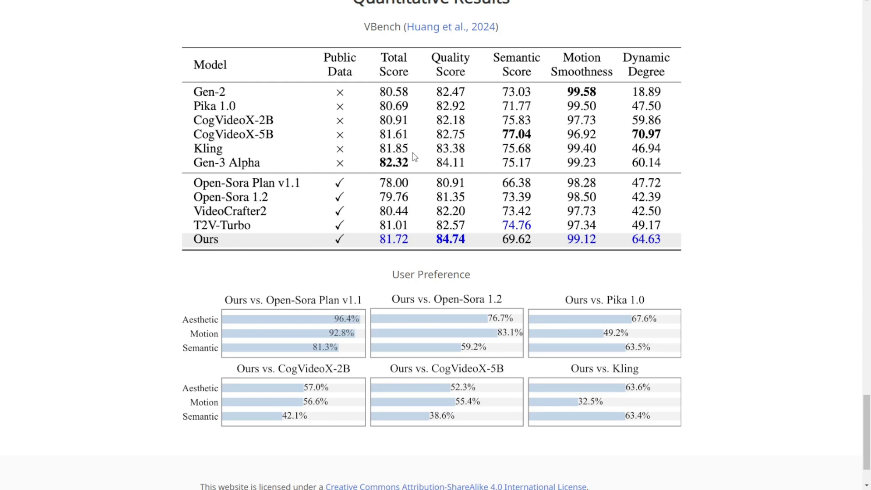
pyautogui.moveTo(422, 131)
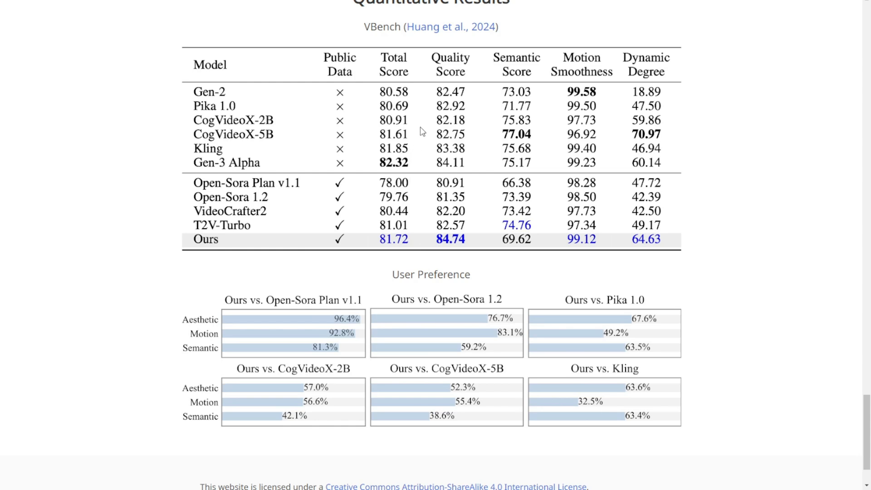
pyautogui.moveTo(470, 115)
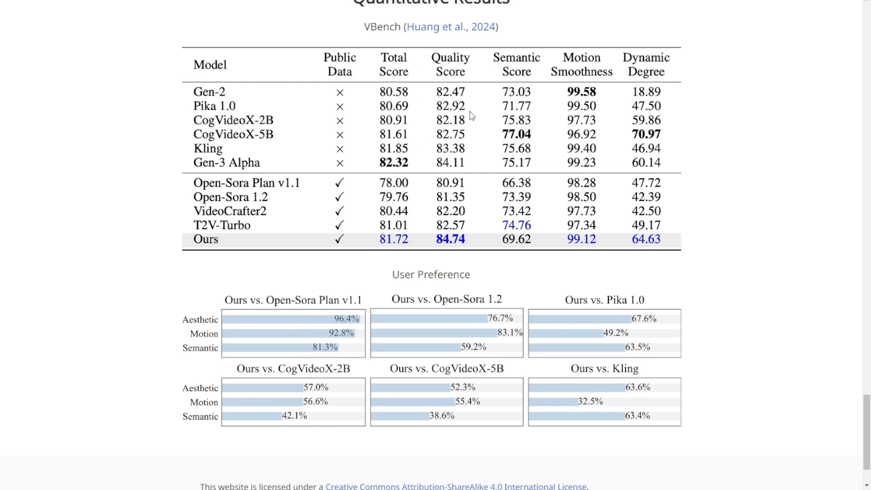
pyautogui.moveTo(686, 83)
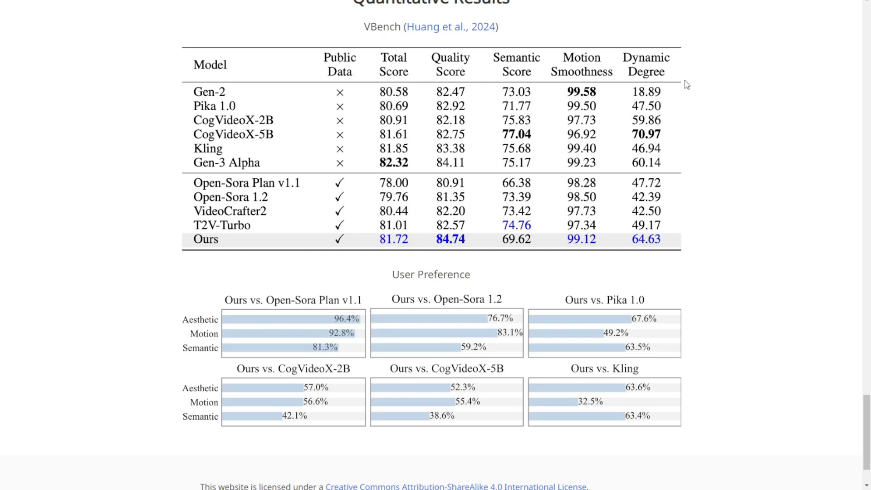
pyautogui.moveTo(566, 82)
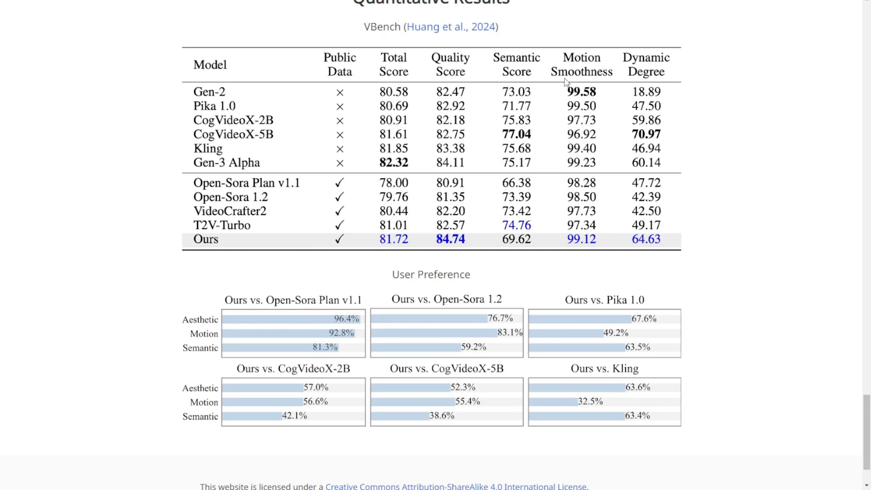
pyautogui.moveTo(648, 81)
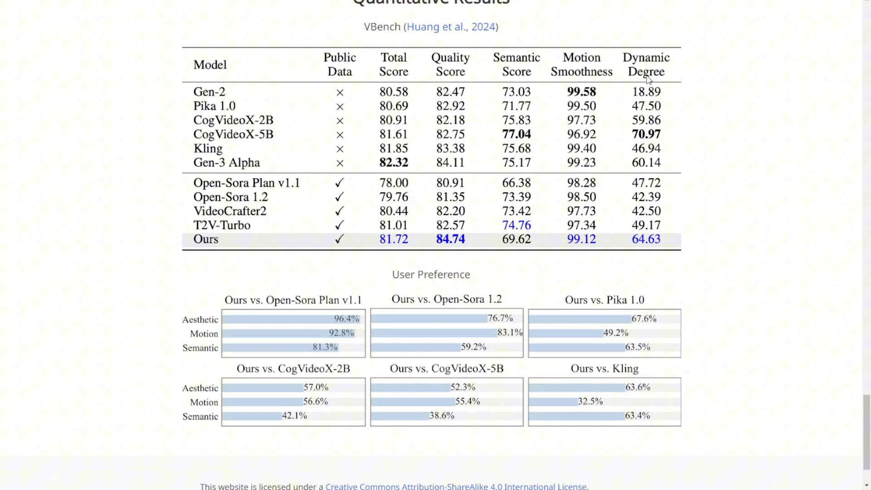
pyautogui.moveTo(370, 107)
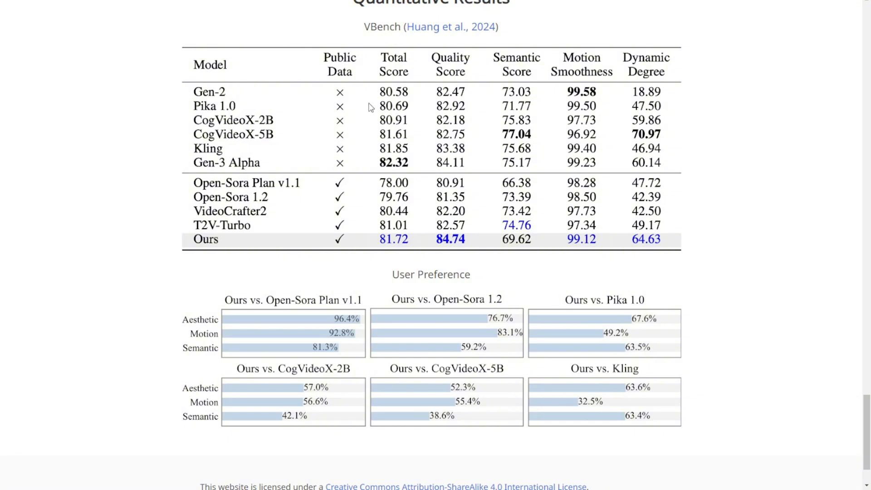
pyautogui.moveTo(589, 130)
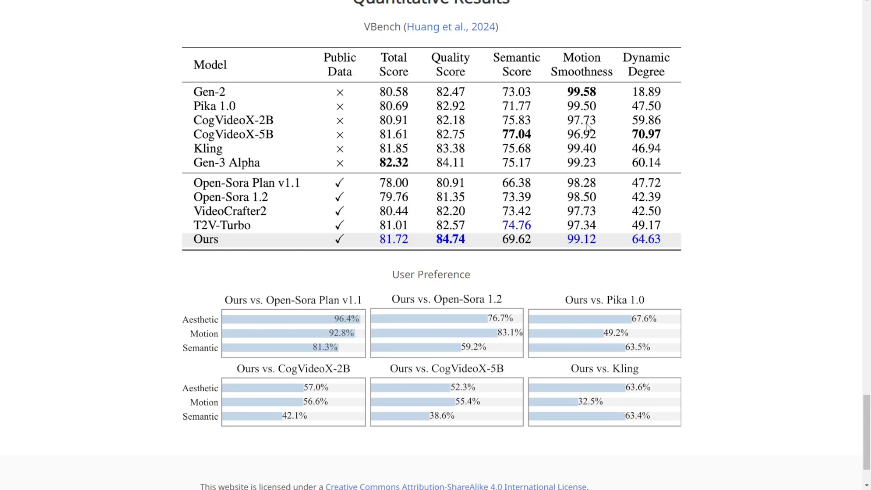
pyautogui.moveTo(597, 118)
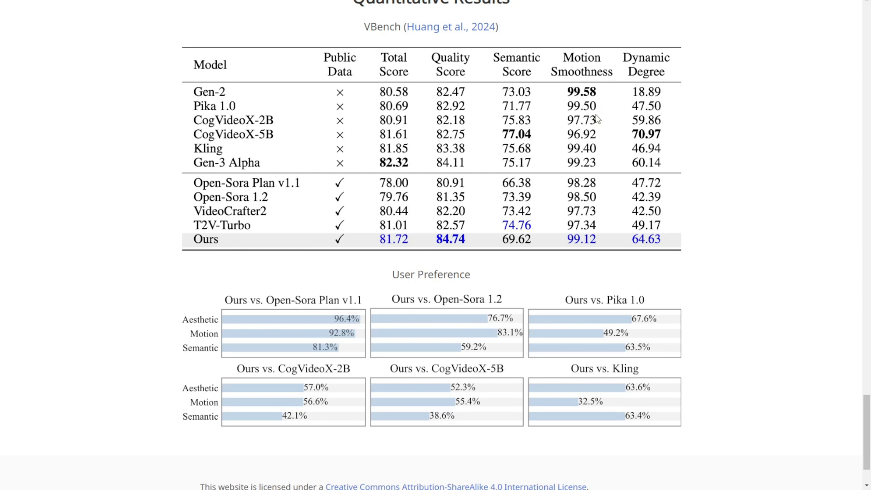
pyautogui.moveTo(655, 68)
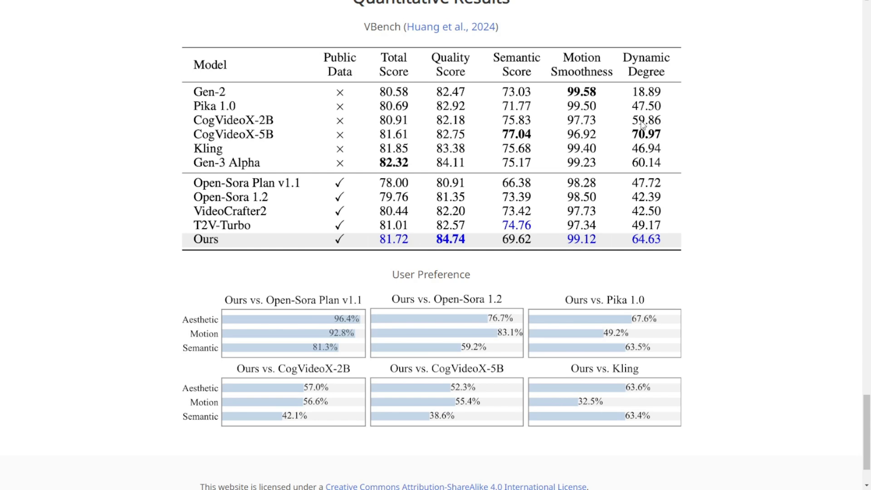
pyautogui.moveTo(262, 124)
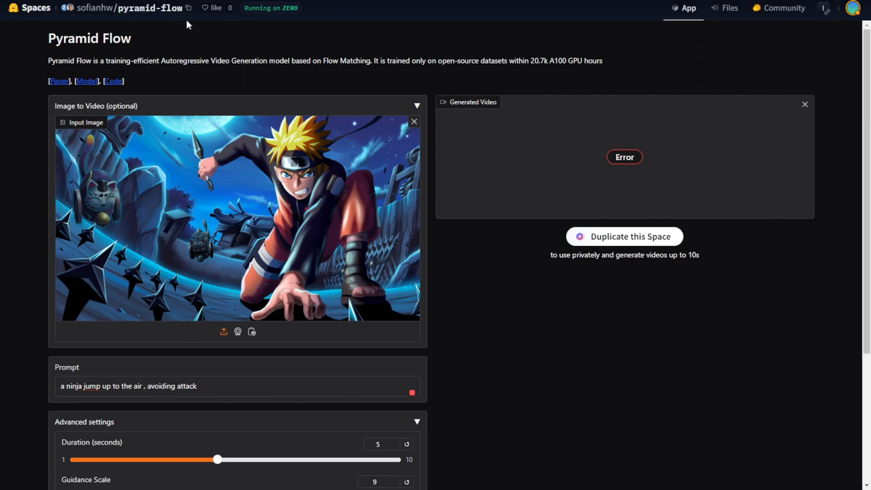
pyautogui.moveTo(339, 191)
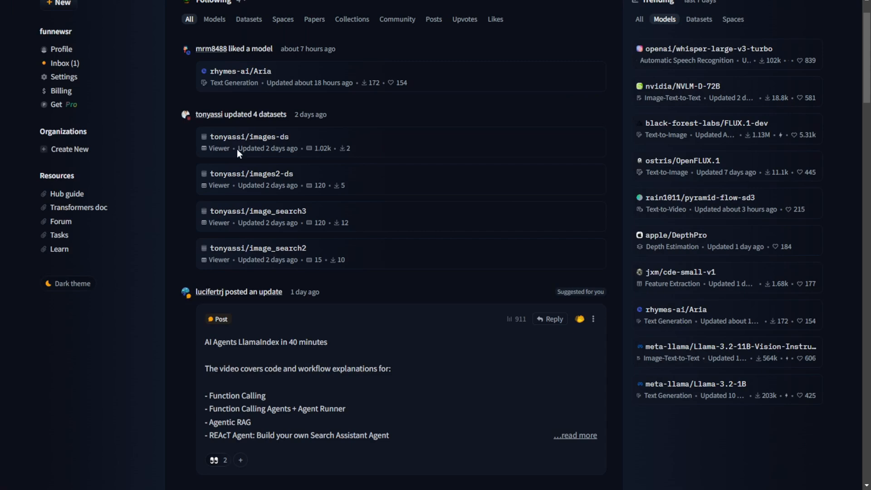
# Scroll up in the pyramid-flow Space before heading back to the Hugging Face home feed.
pyautogui.scroll(3)
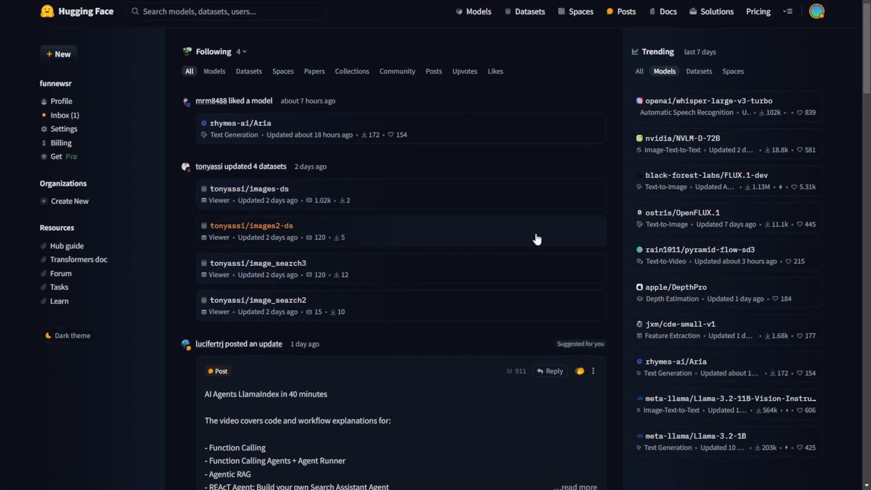
pyautogui.moveTo(650, 140)
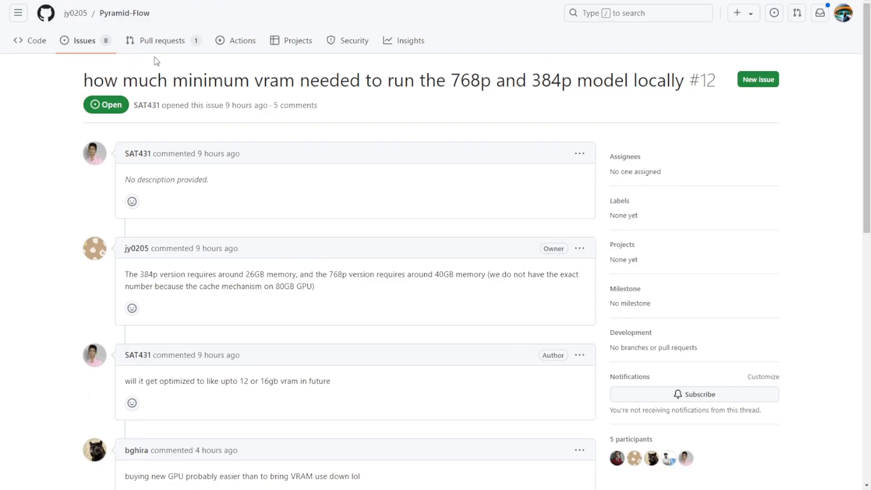
pyautogui.moveTo(437, 128)
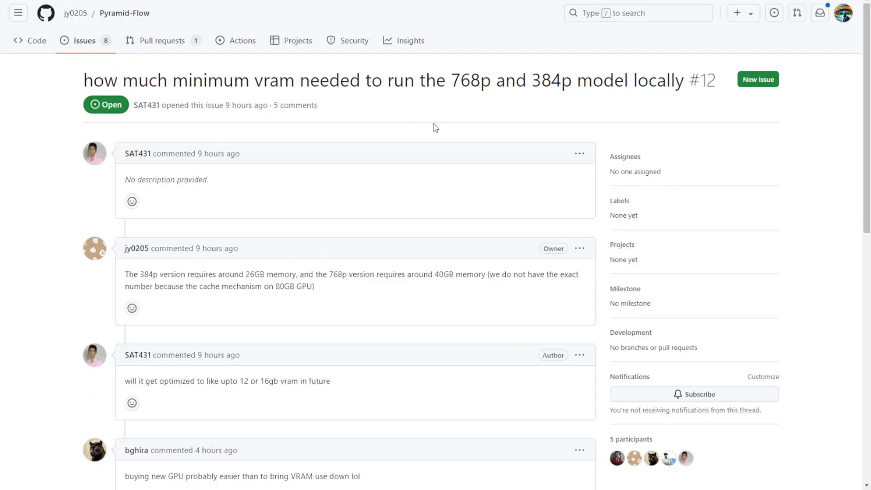
pyautogui.scroll(-3)
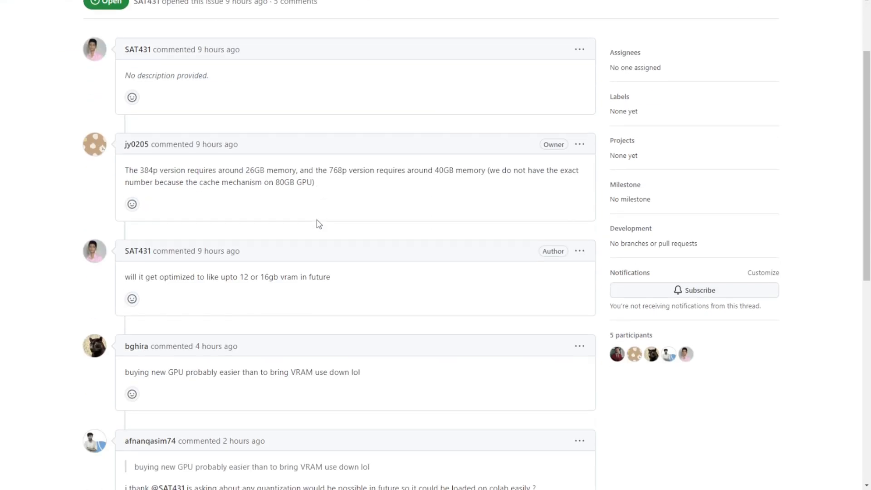
pyautogui.moveTo(283, 172)
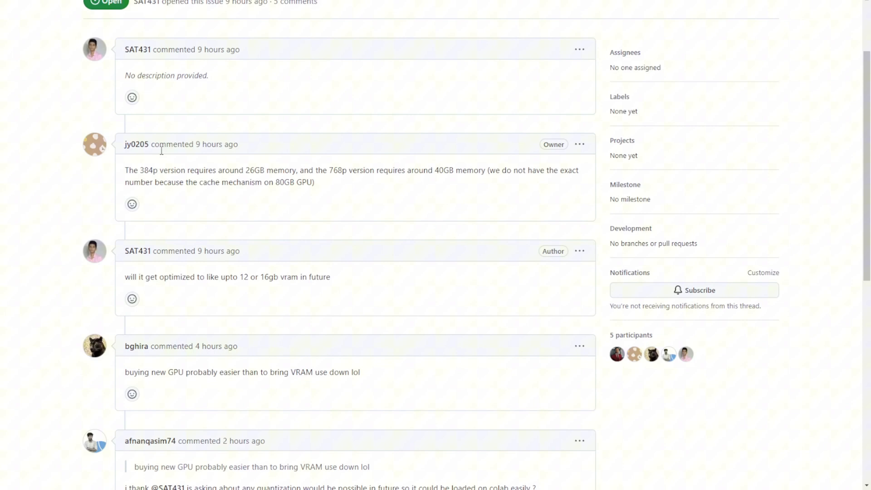
pyautogui.scroll(3)
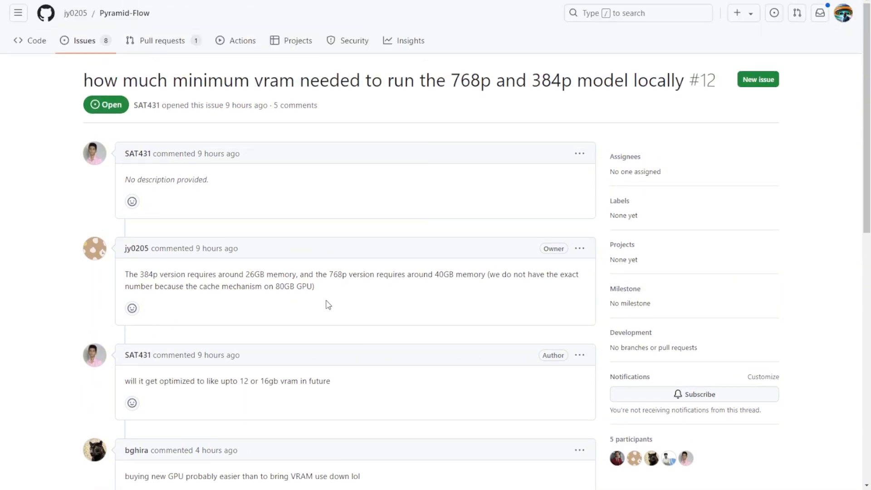
pyautogui.scroll(-3)
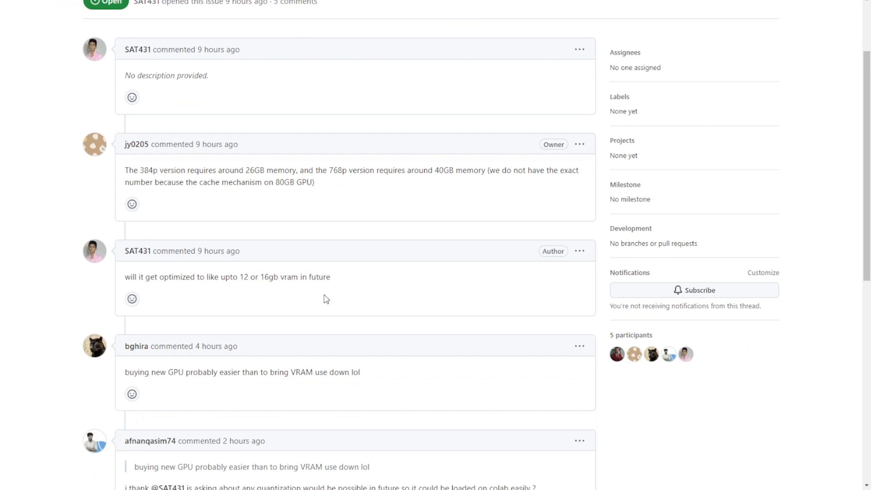
pyautogui.moveTo(284, 192)
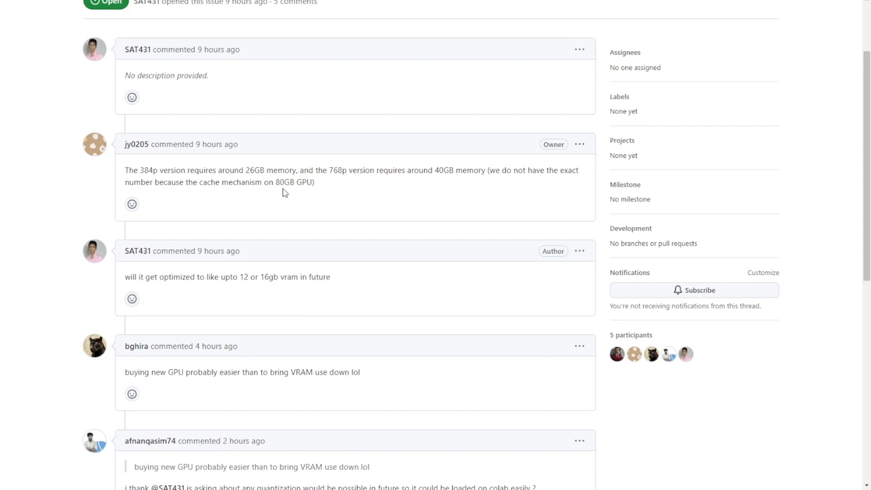
pyautogui.moveTo(300, 187)
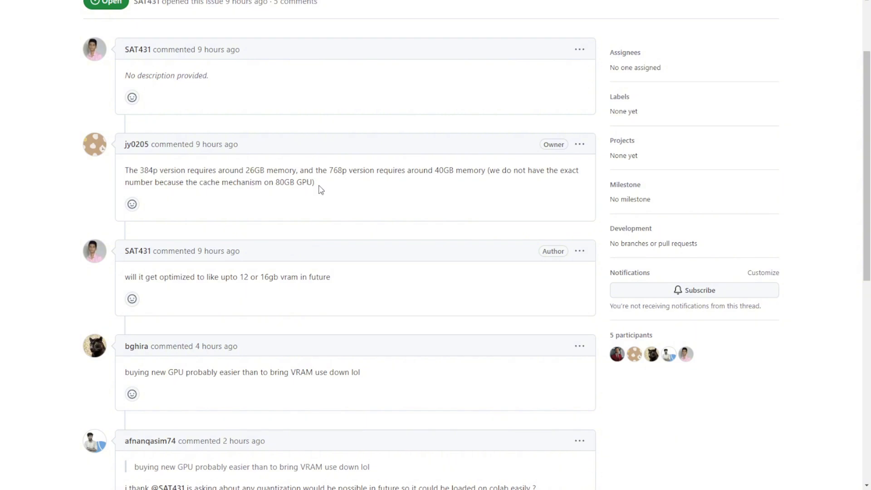
pyautogui.moveTo(158, 177)
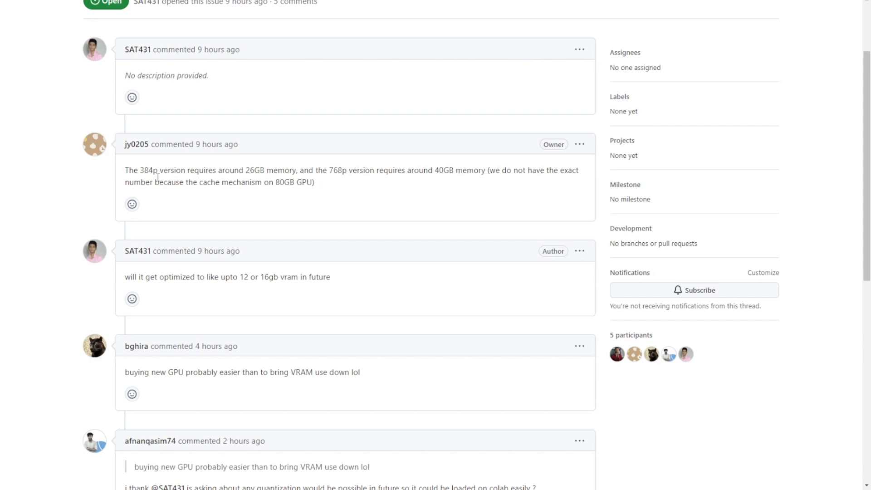
pyautogui.moveTo(143, 169)
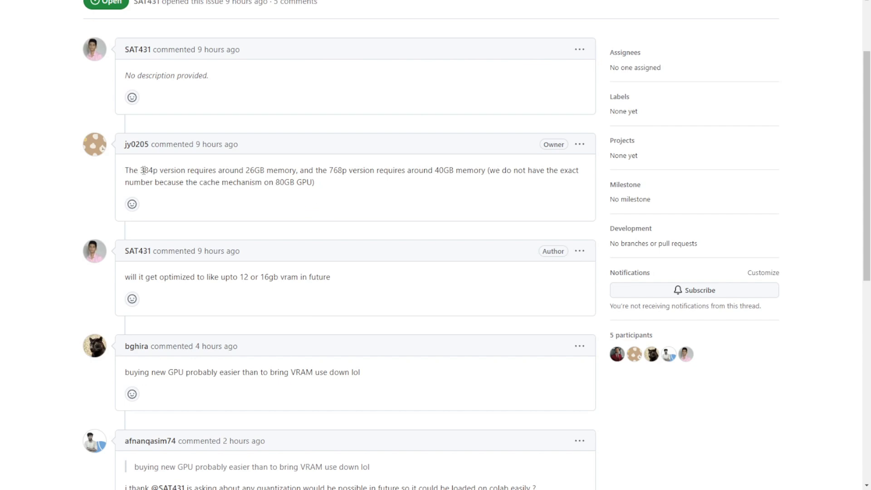
pyautogui.moveTo(169, 169)
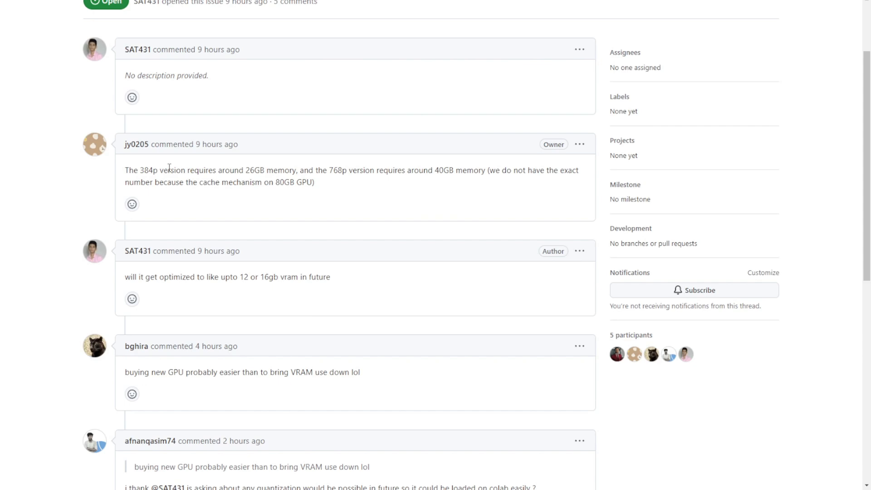
pyautogui.moveTo(150, 174)
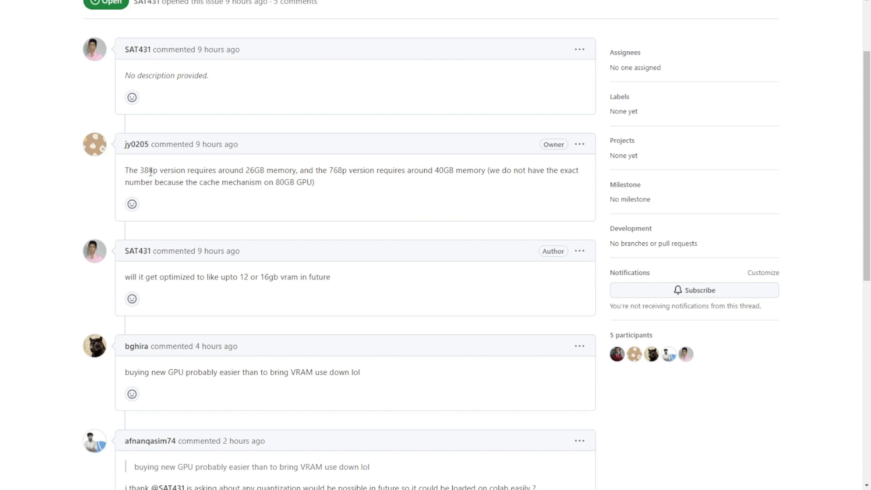
pyautogui.moveTo(206, 169)
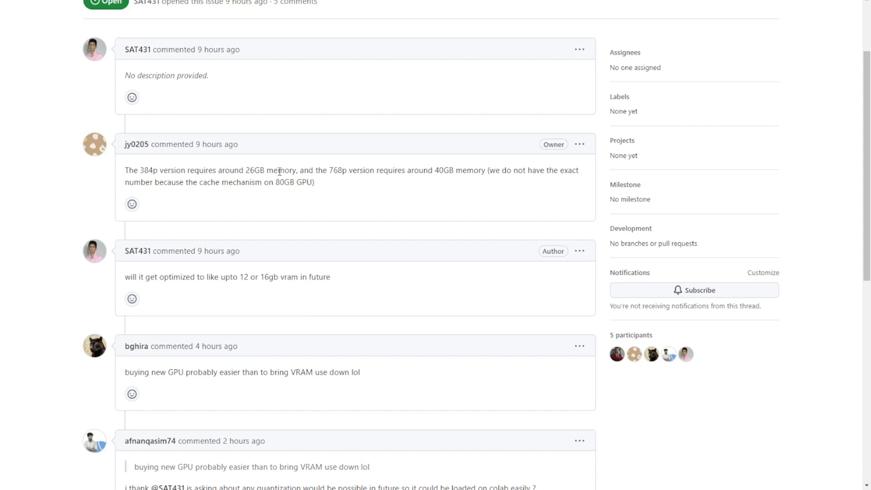
pyautogui.scroll(-3)
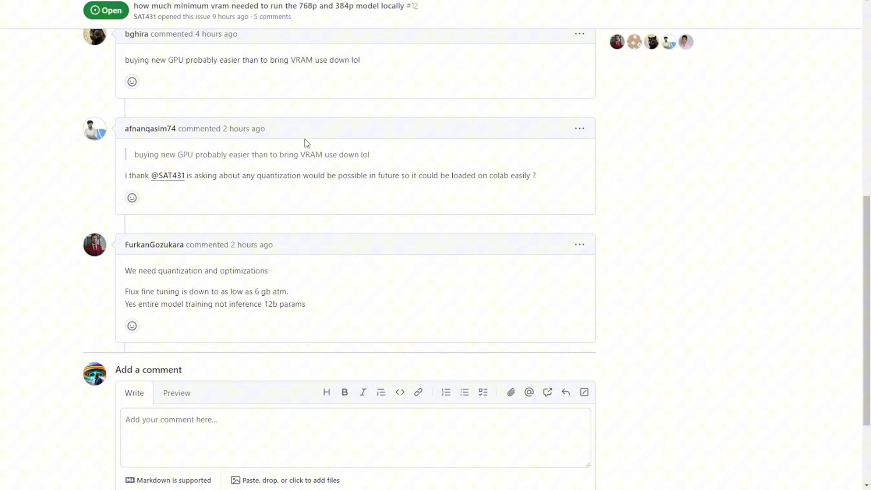
pyautogui.scroll(3)
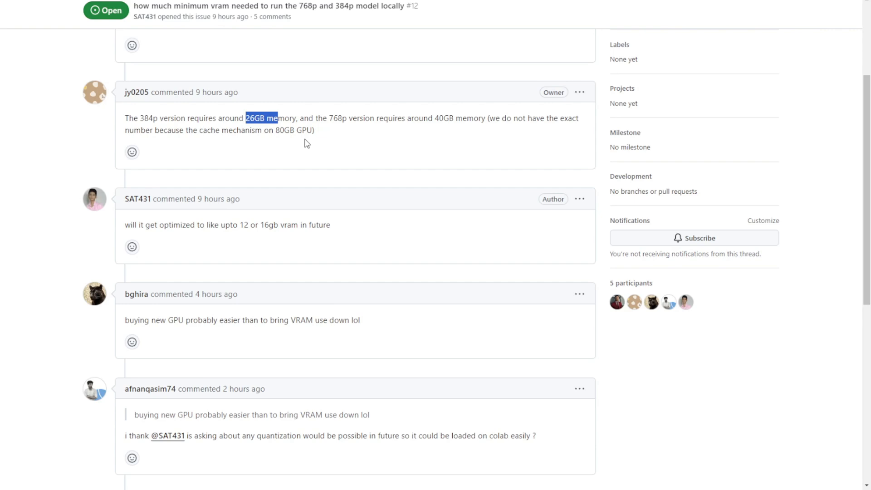
pyautogui.moveTo(297, 143)
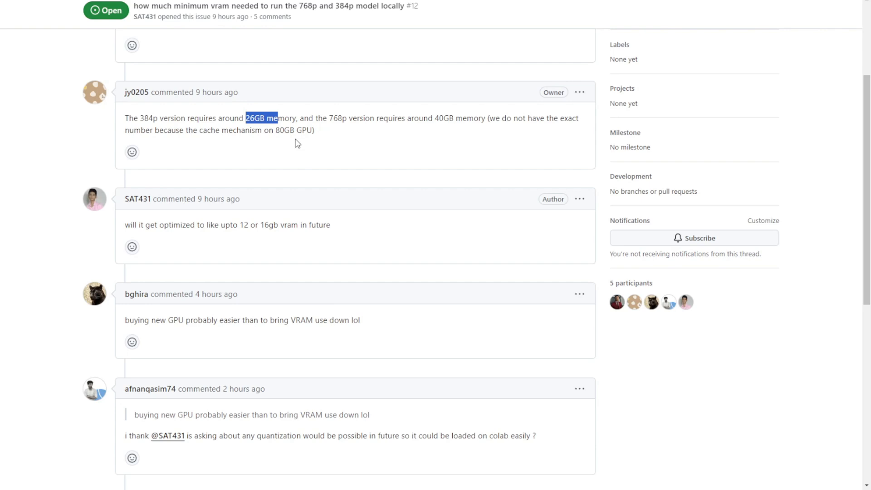
pyautogui.scroll(-3)
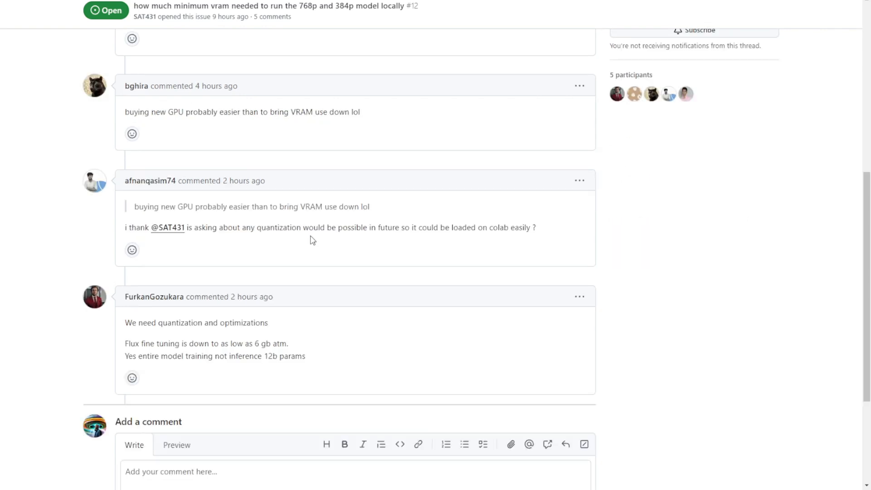
pyautogui.scroll(-3)
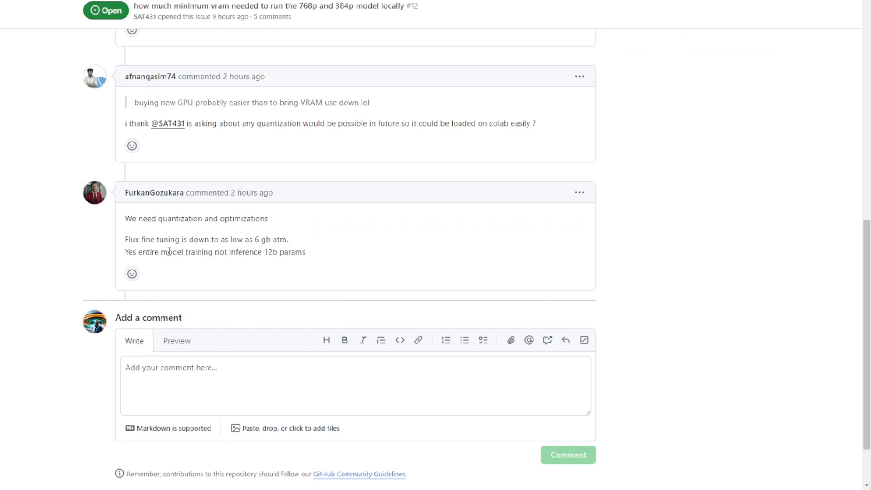
pyautogui.moveTo(273, 244)
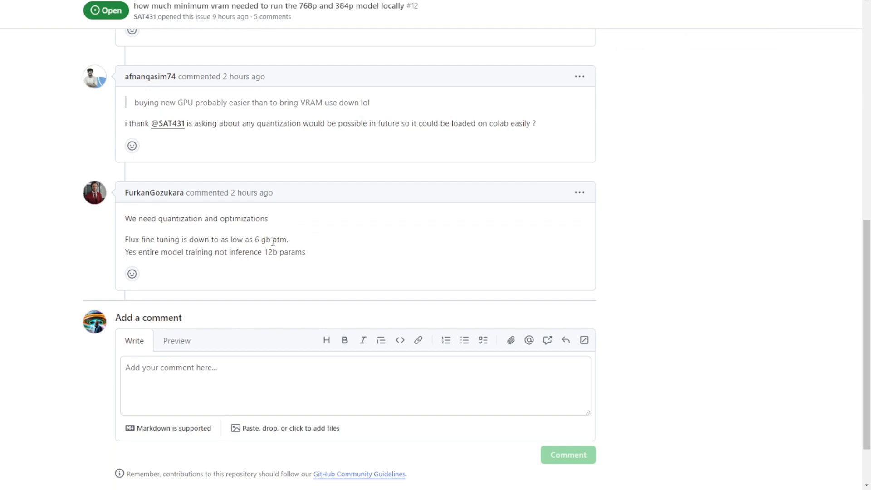
pyautogui.moveTo(298, 256)
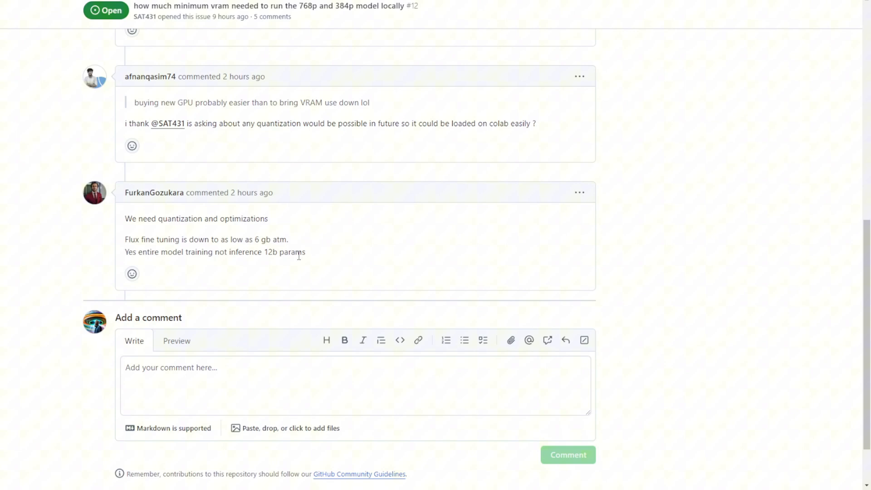
pyautogui.scroll(3)
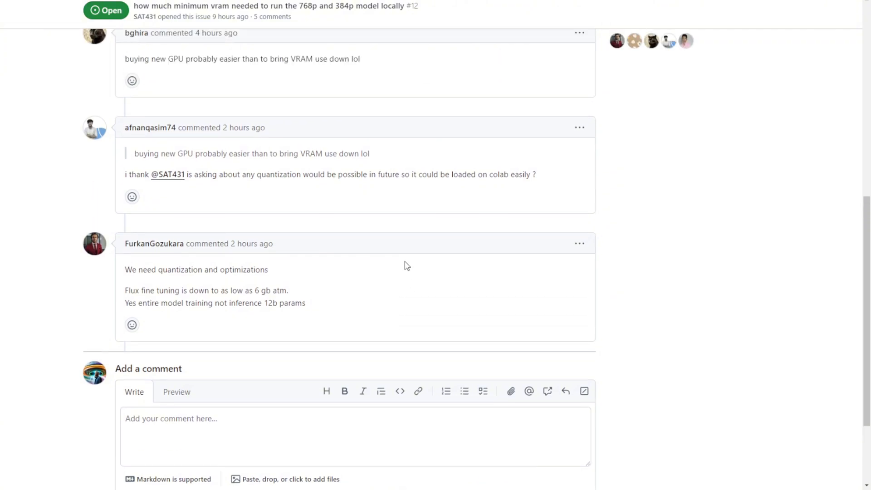
pyautogui.scroll(3)
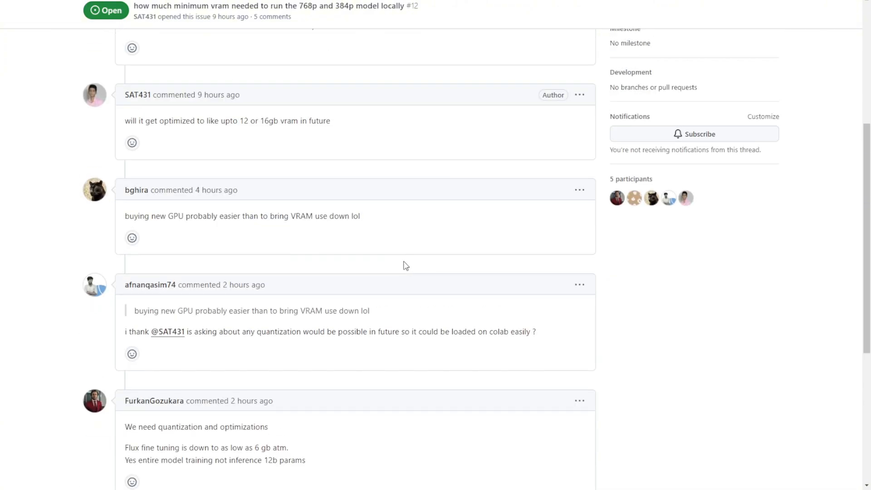